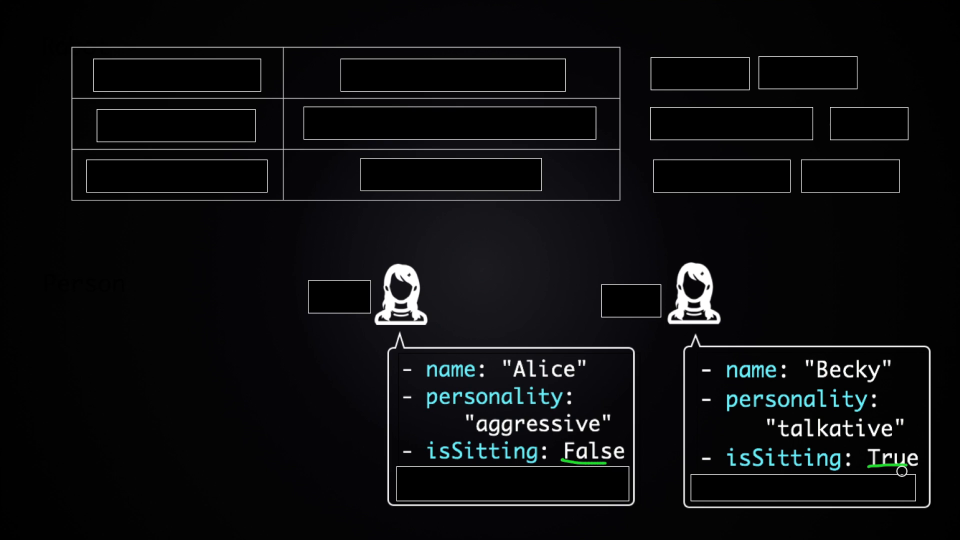
mouse_move(500, 99)
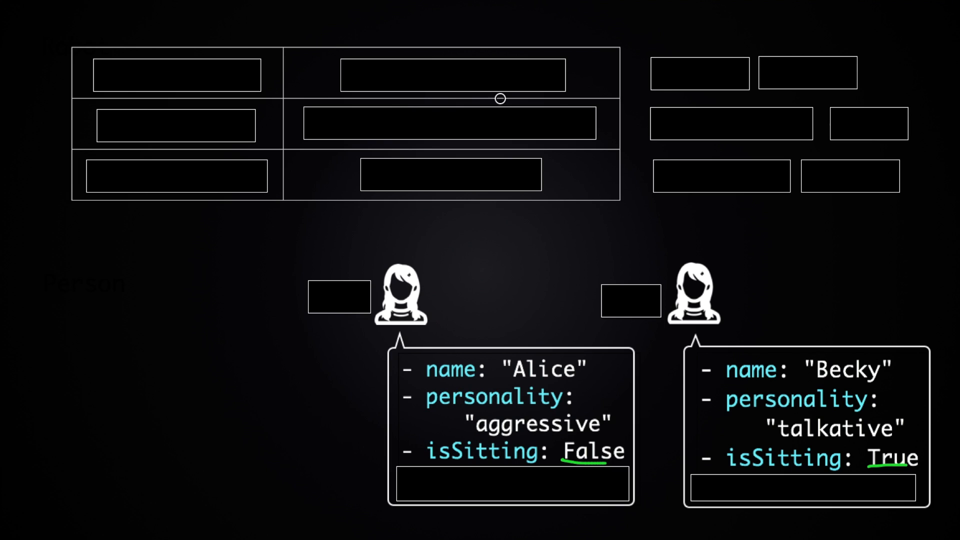
Reveal the data-type rows: int with 0, 4, 1, -13, 3000; str with "ahhh", "nooo", "hohoho"; and bool.
type("0, 4, 1, -13, 3000")
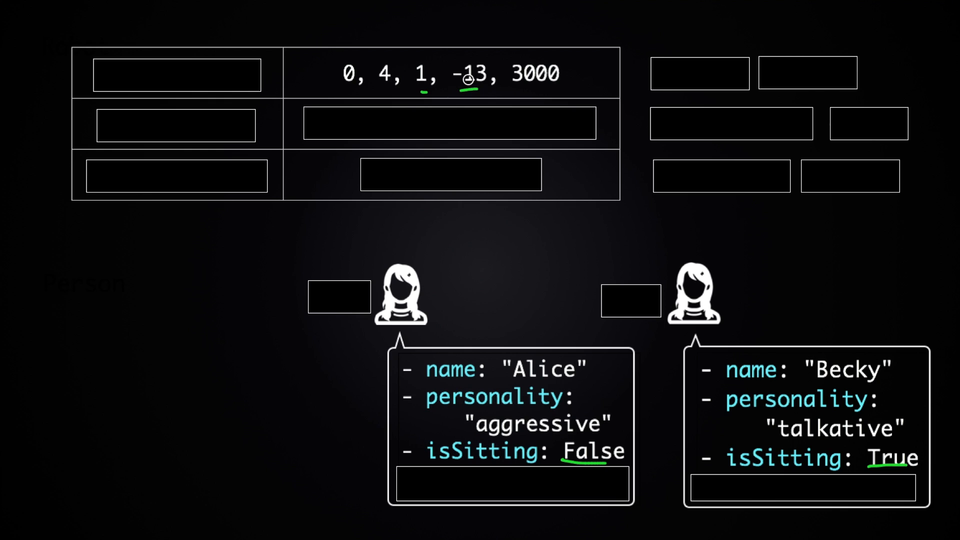
type("int (integer)")
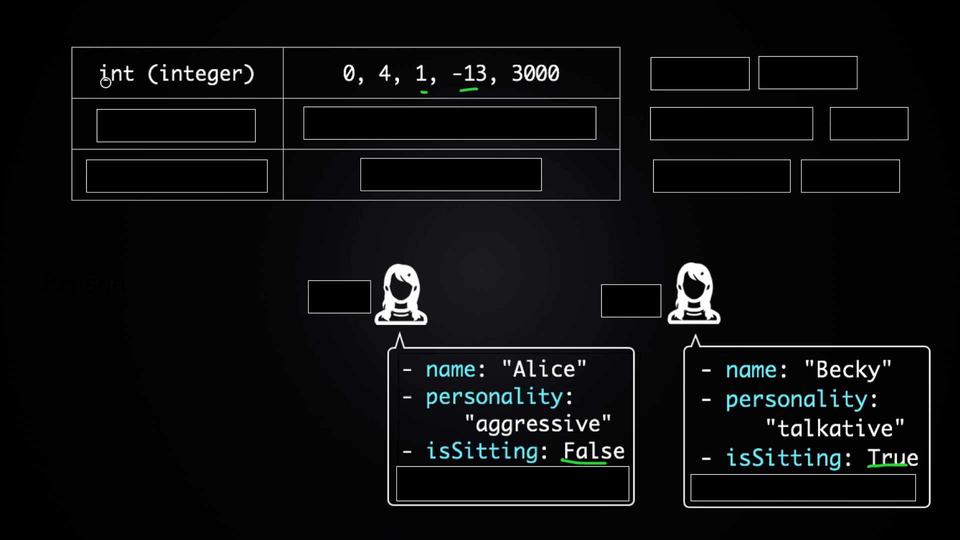
left_click(450, 124)
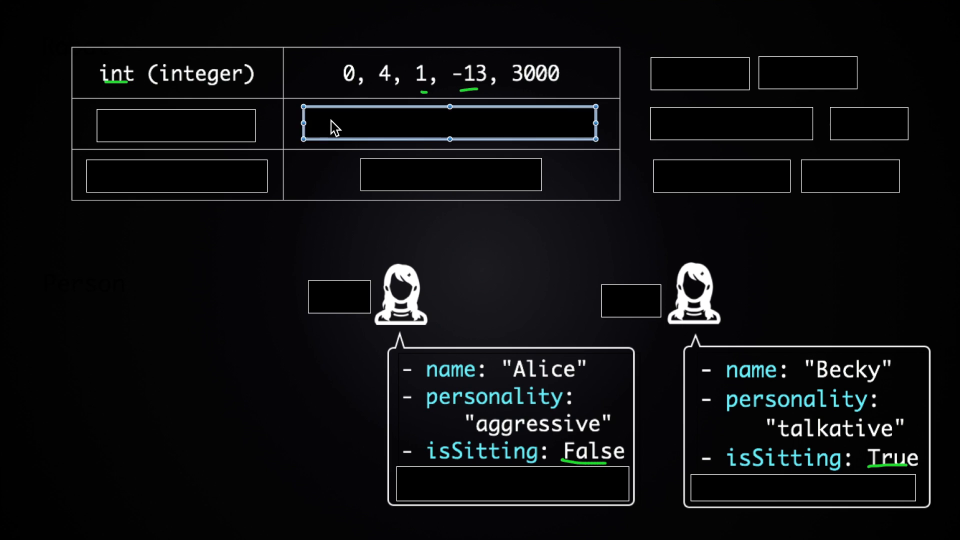
type("\"ahhh\", \"nooo\", \"hohoho\"")
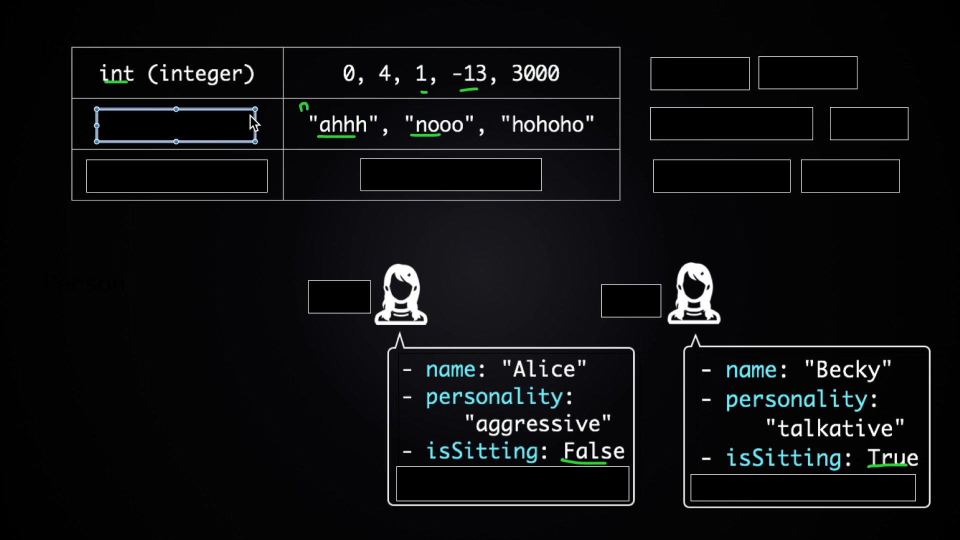
type("str (string)")
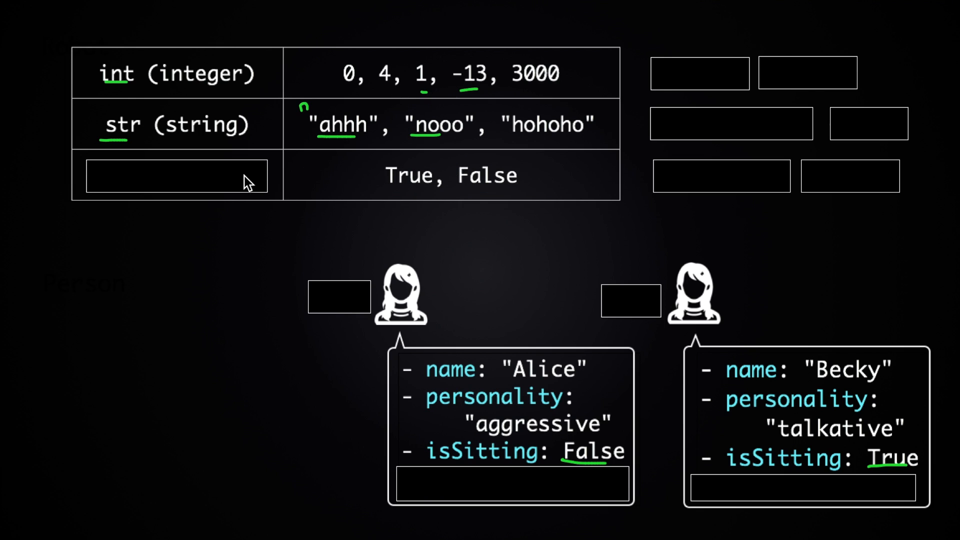
type("bool (boolean)")
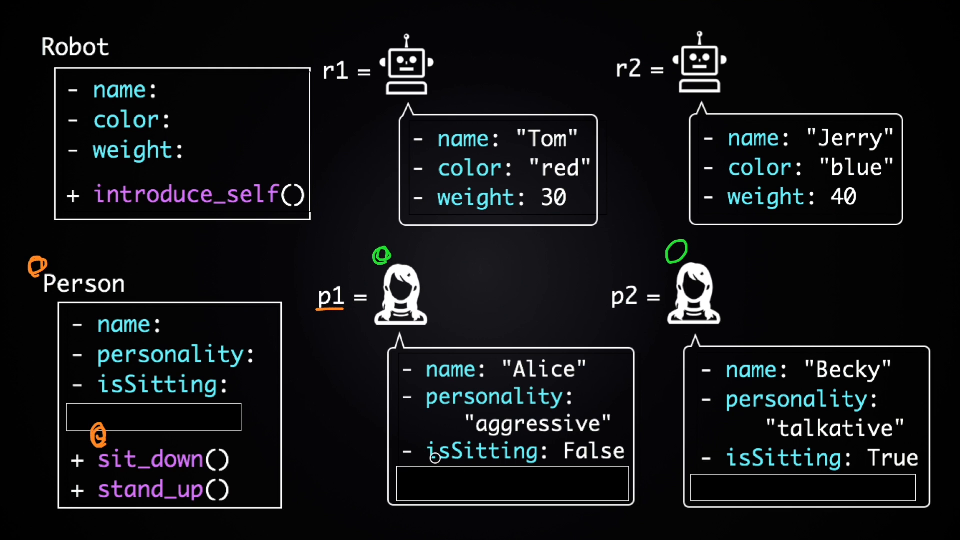
Advance to the slide with Robot and Person classes and instances r1 Tom, r2 Jerry, p1 Alice, p2 Becky.
left_click_drag(436, 457, 505, 456)
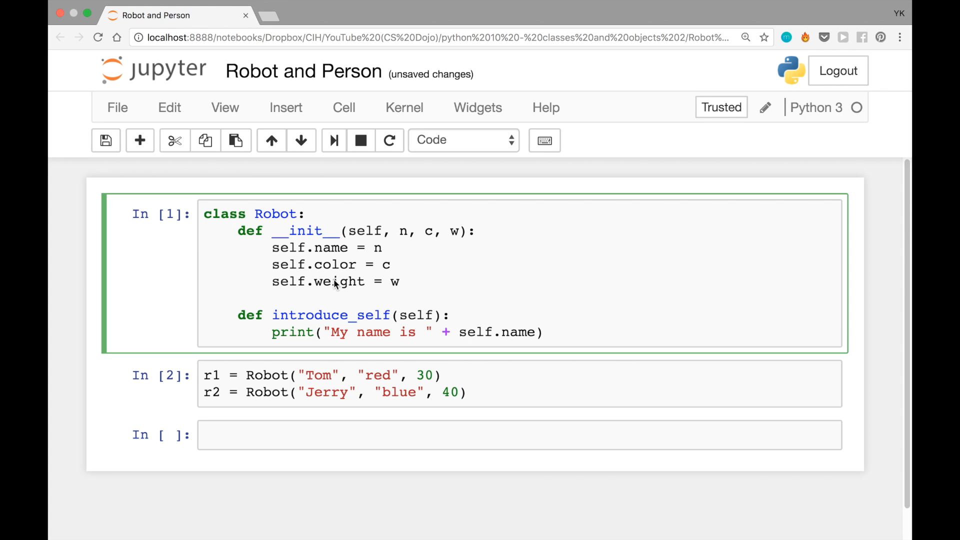
left_click_drag(204, 213, 400, 288)
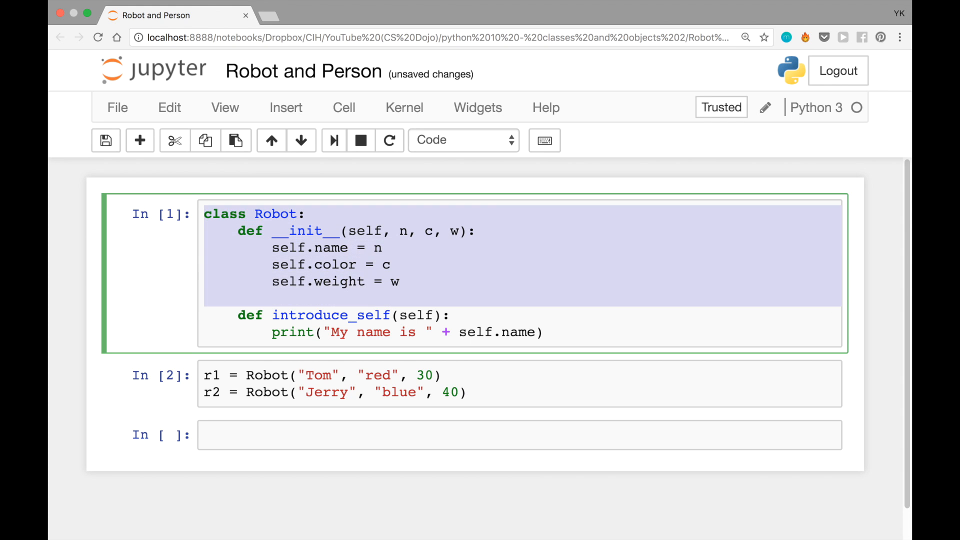
left_click(206, 230)
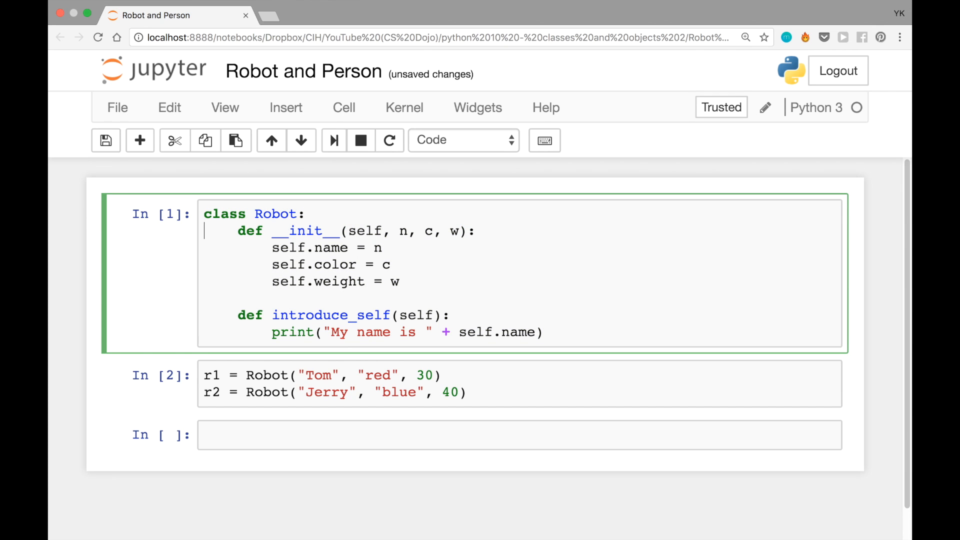
left_click(206, 315)
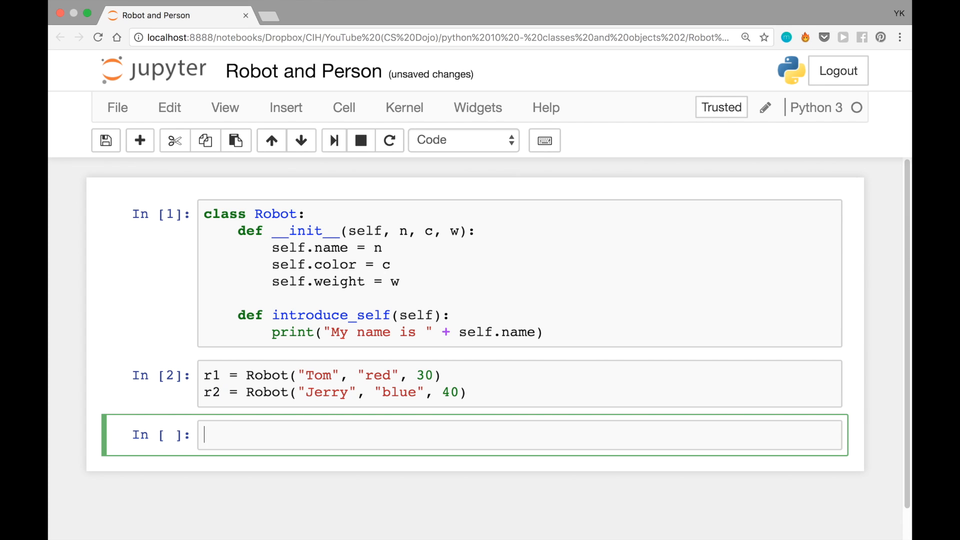
Define class Person with constructor signature def __init__(self, n, p, i):.
type("class")
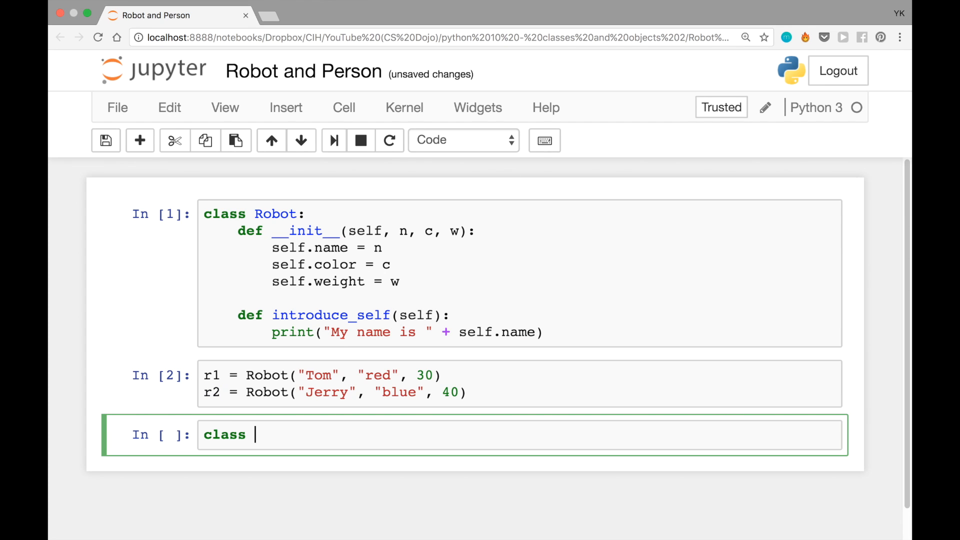
type("Person:")
type("def")
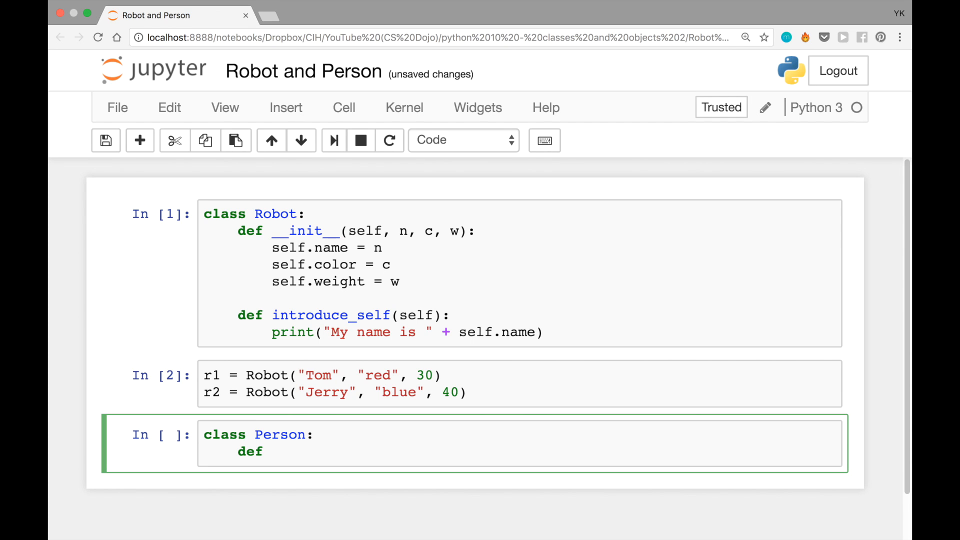
type("__")
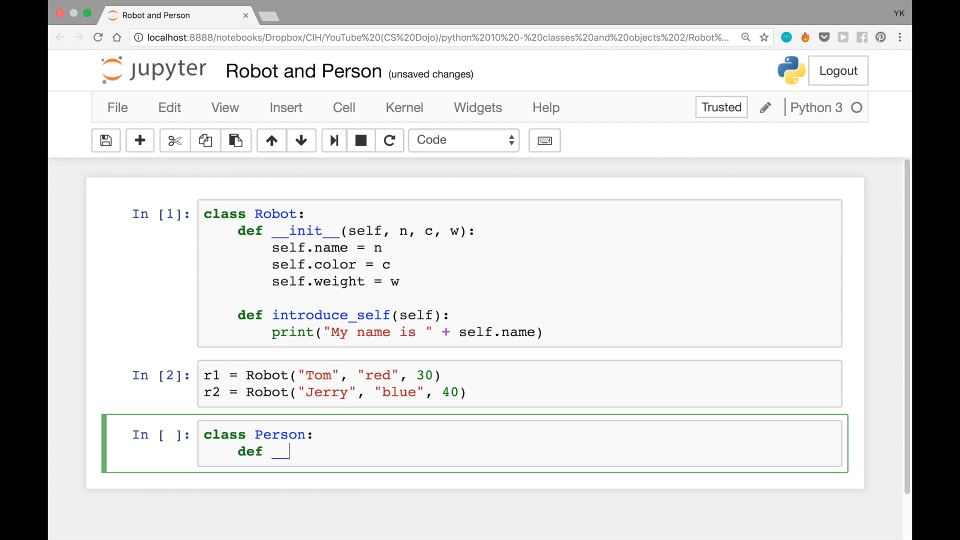
type("init__")
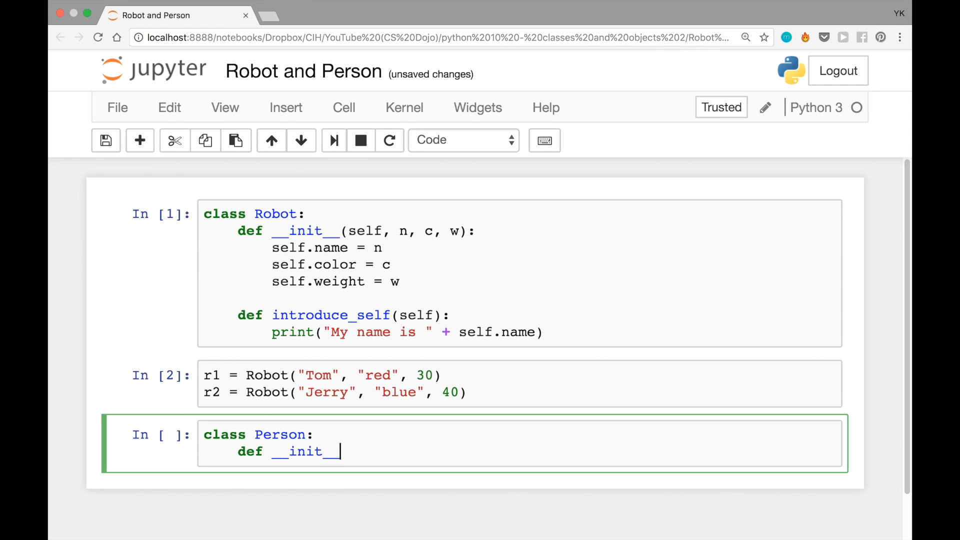
type("(self, )")
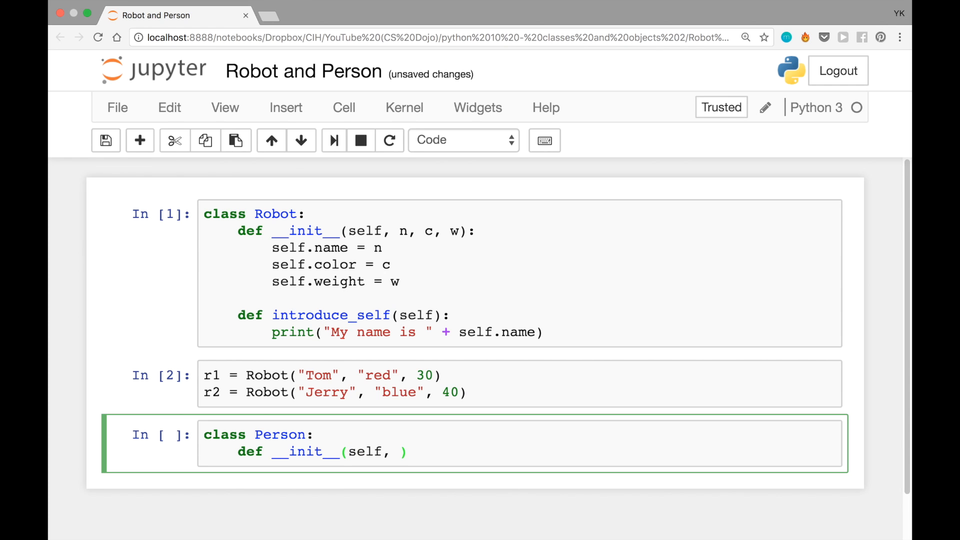
type("n,")
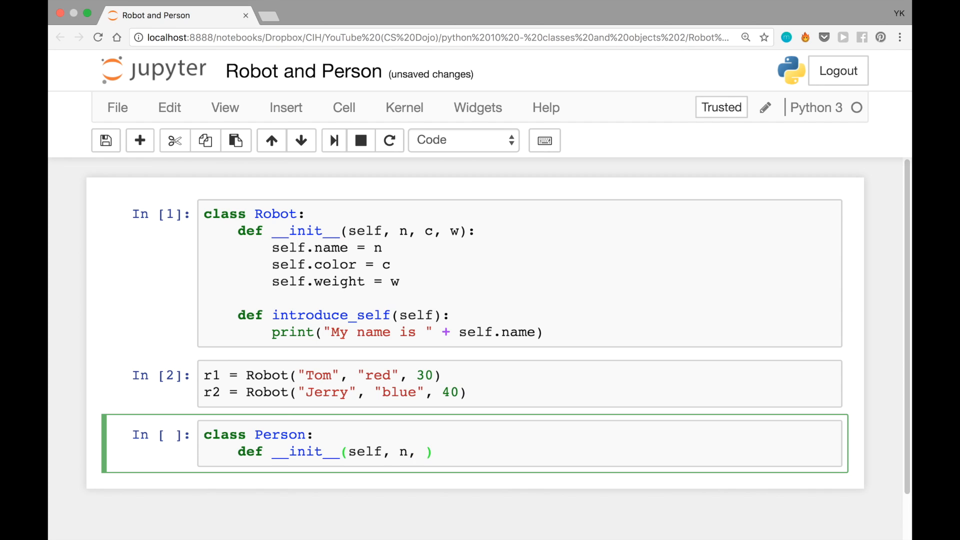
type("p, i")
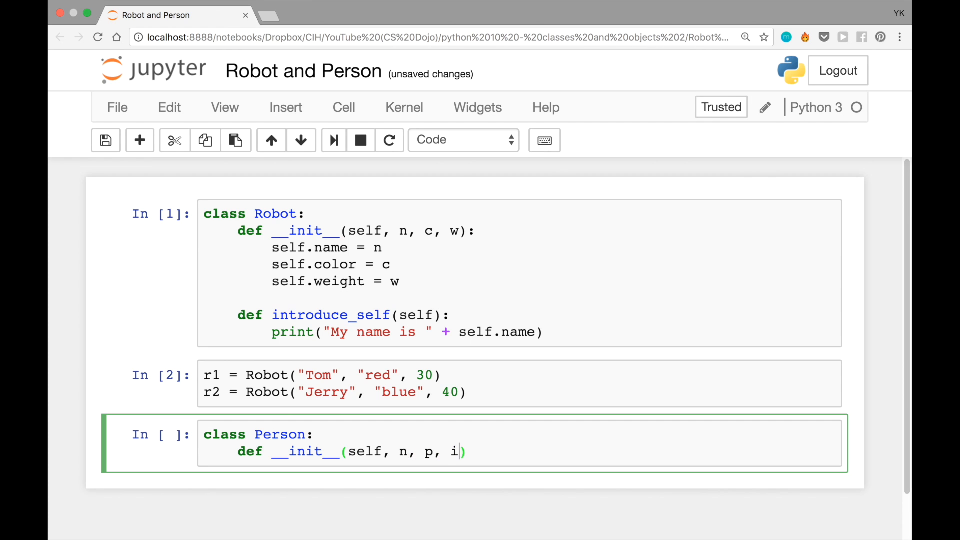
type(":")
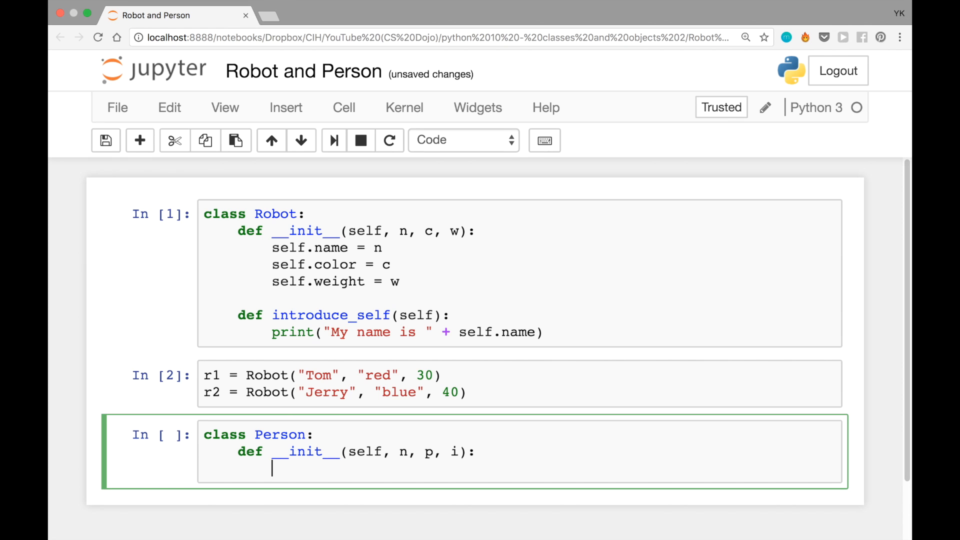
In the constructor assign self.name = n and self.personality = p.
type("sel")
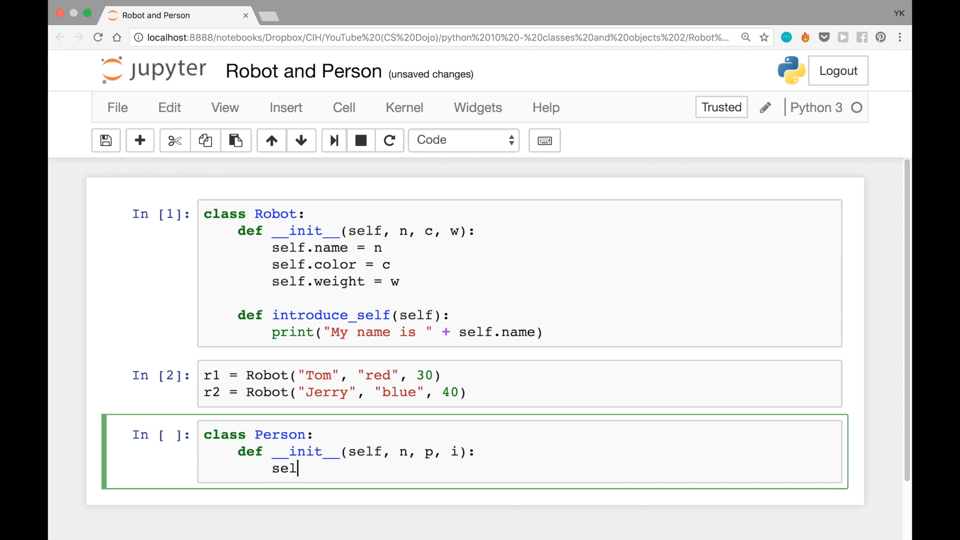
type("f.name =")
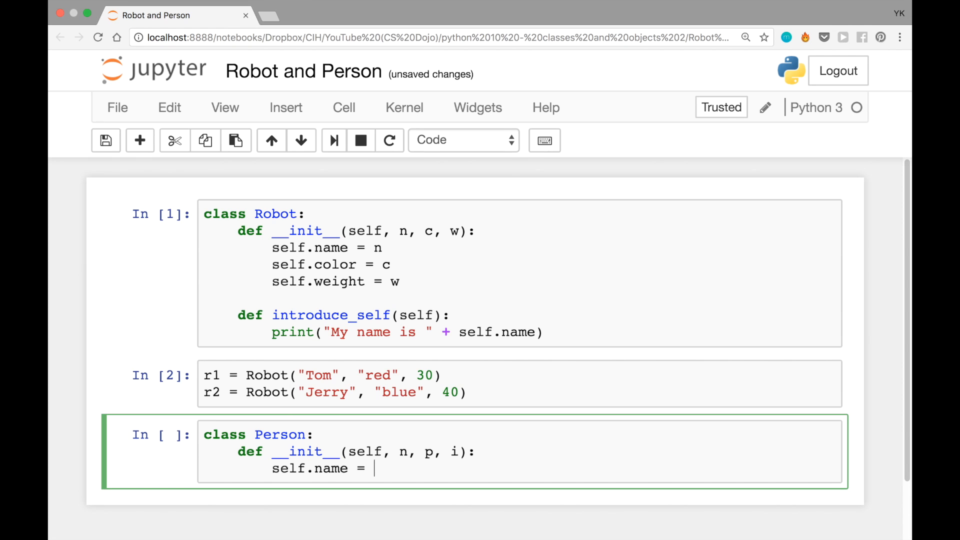
type("n")
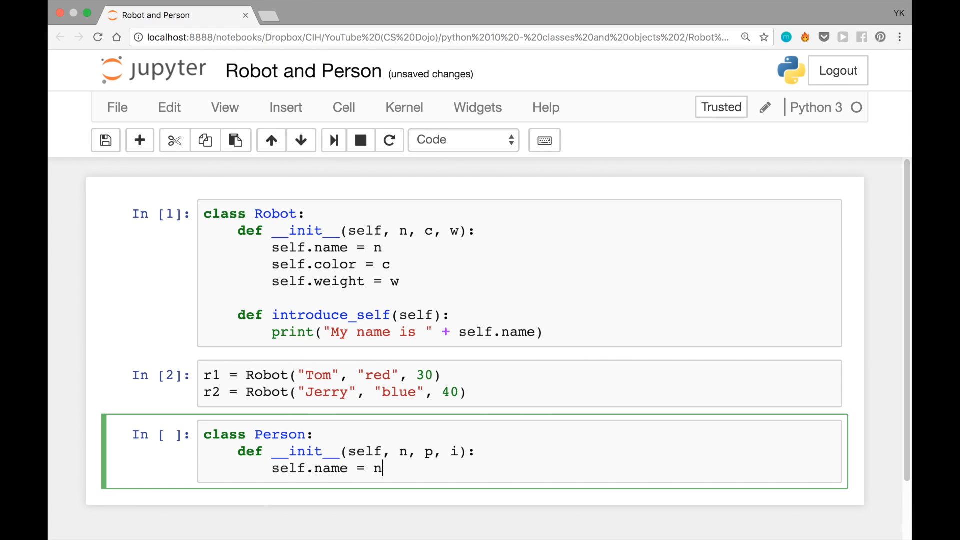
type("self")
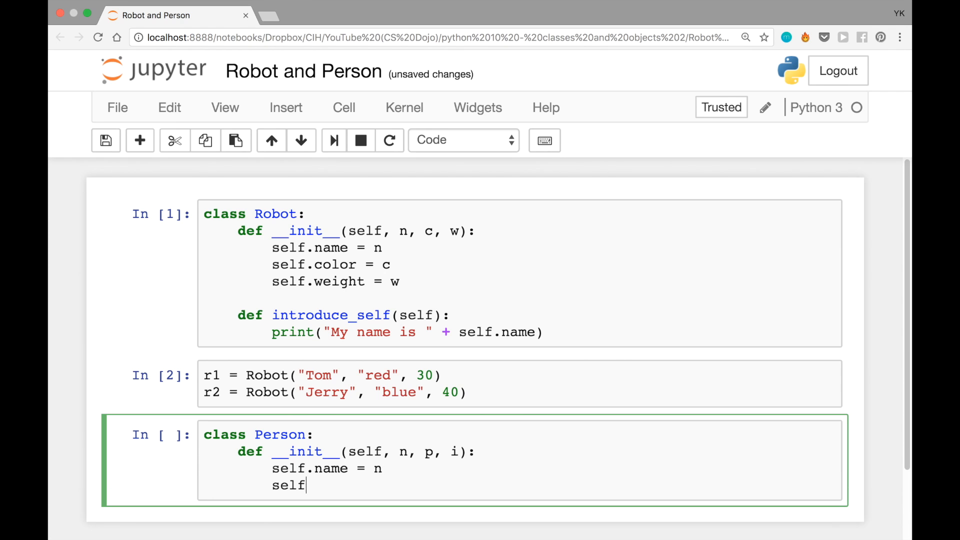
type(".persona")
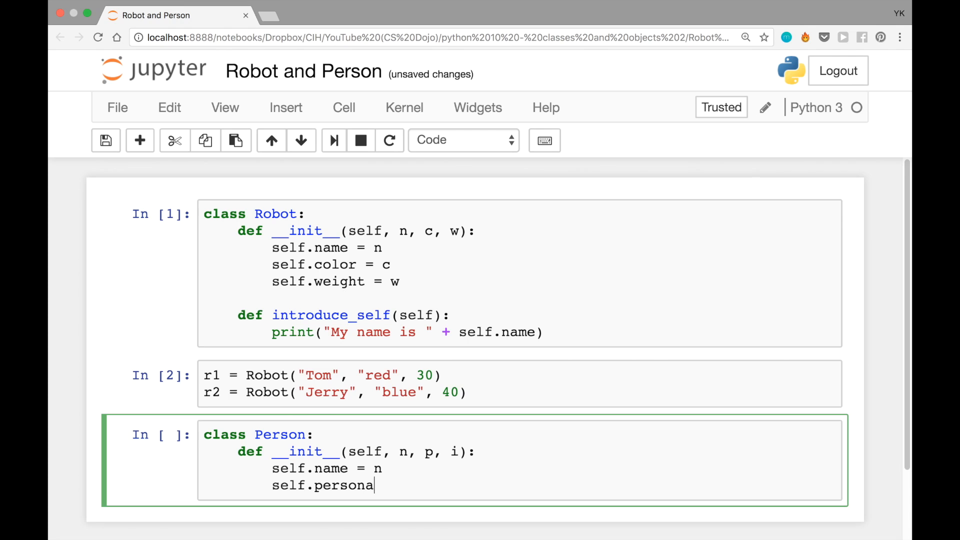
type("lity = p")
type("self.is_sitting = i")
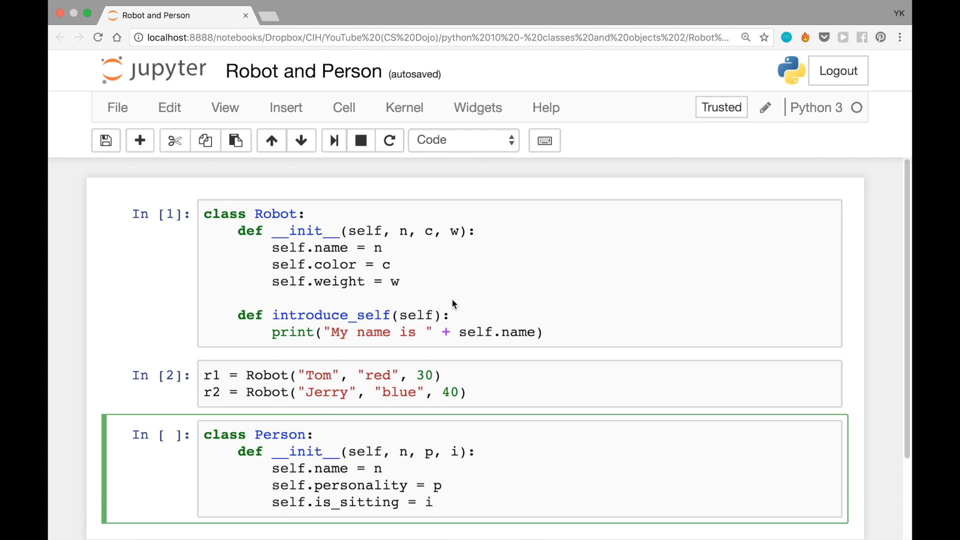
key("enter")
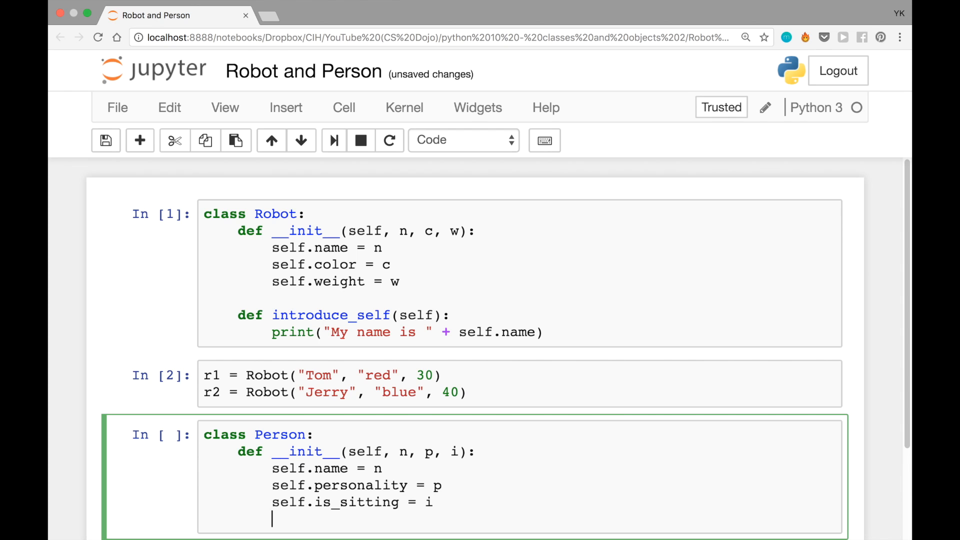
Add a sit_down(self) method that sets self.is_sitting = True.
scroll("down", 3)
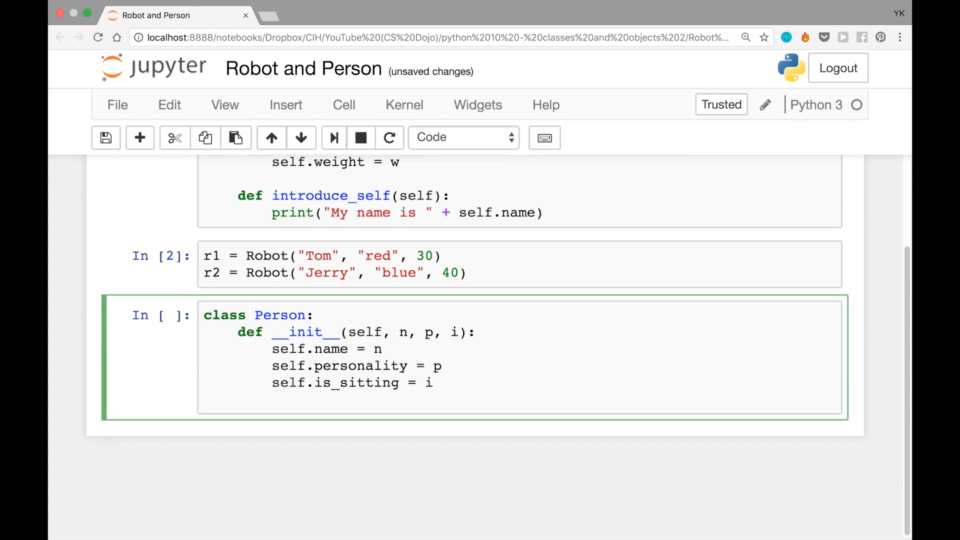
type("def")
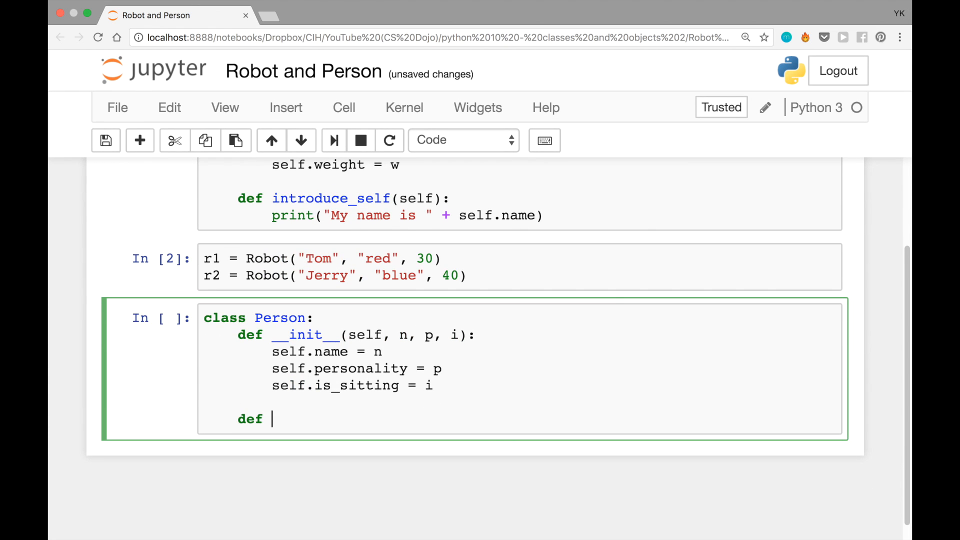
type("sit_")
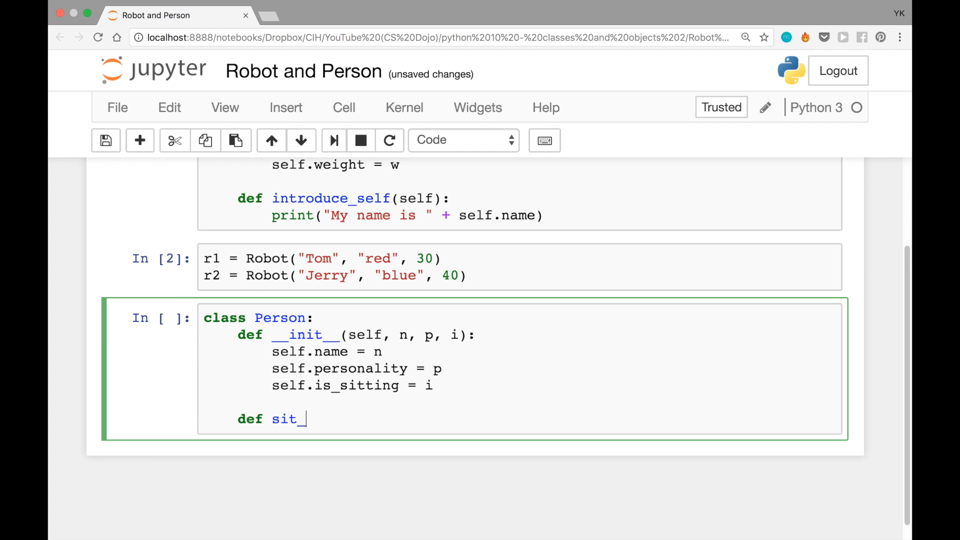
type("down()")
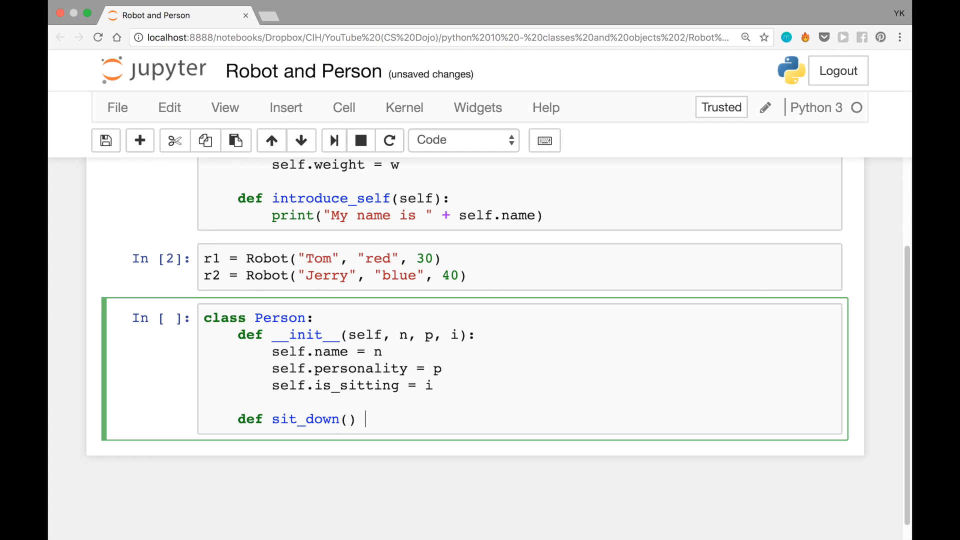
type("self")
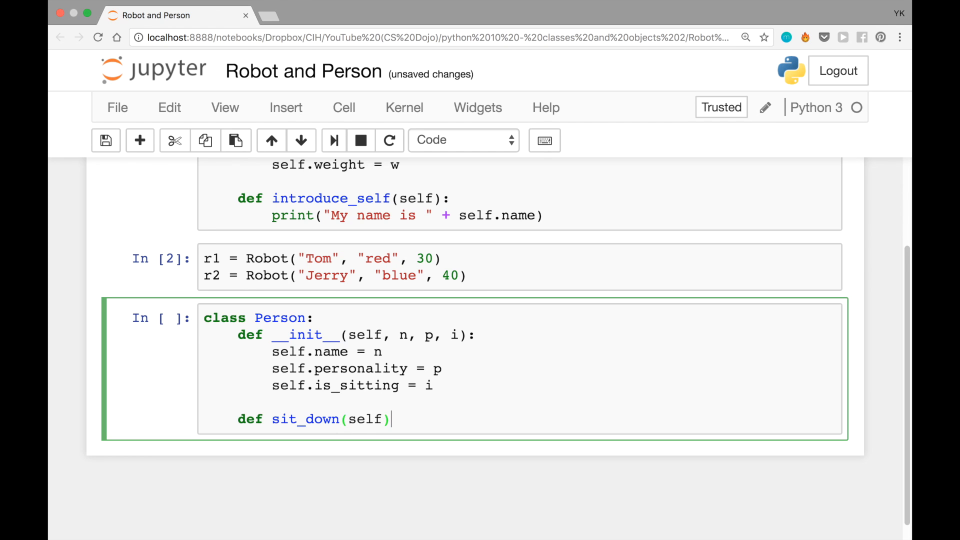
type(":")
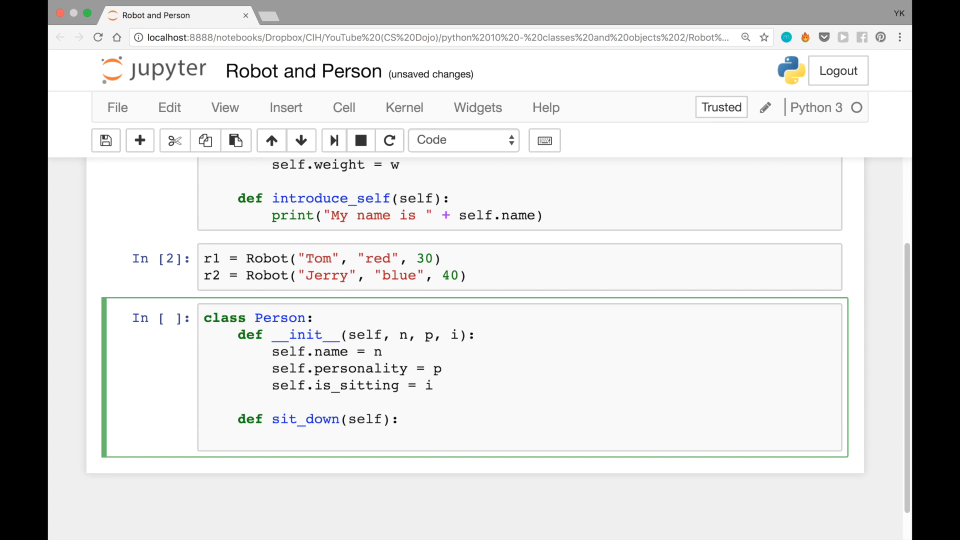
type("self.")
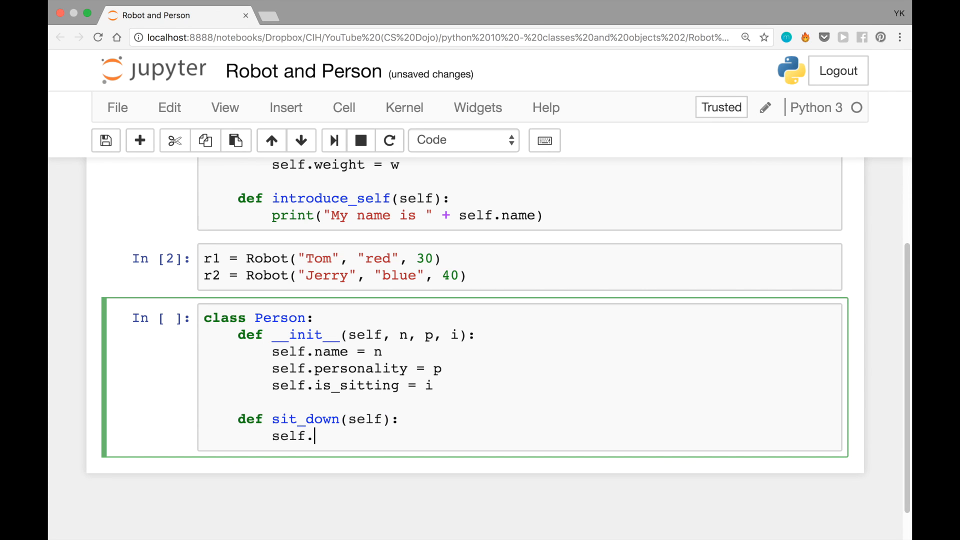
type("is_s")
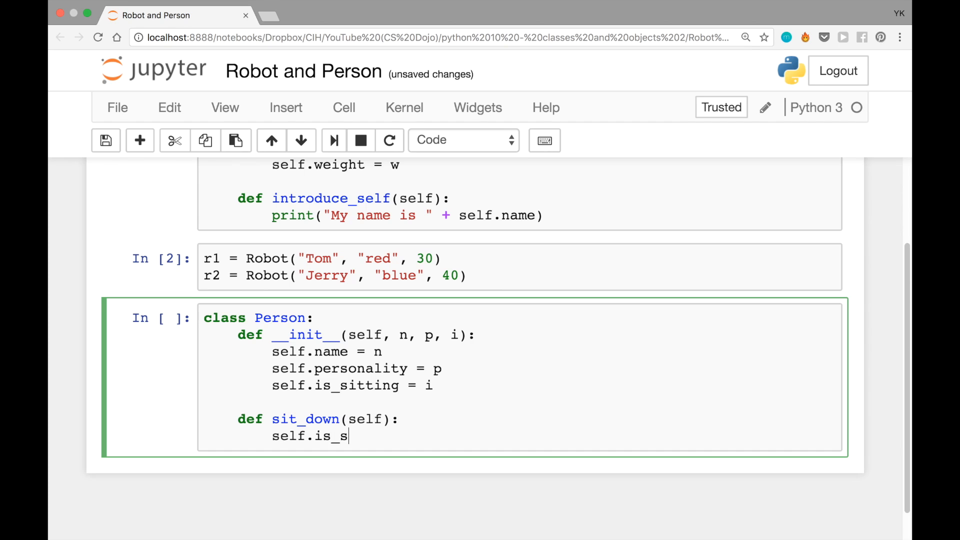
type("itting = True")
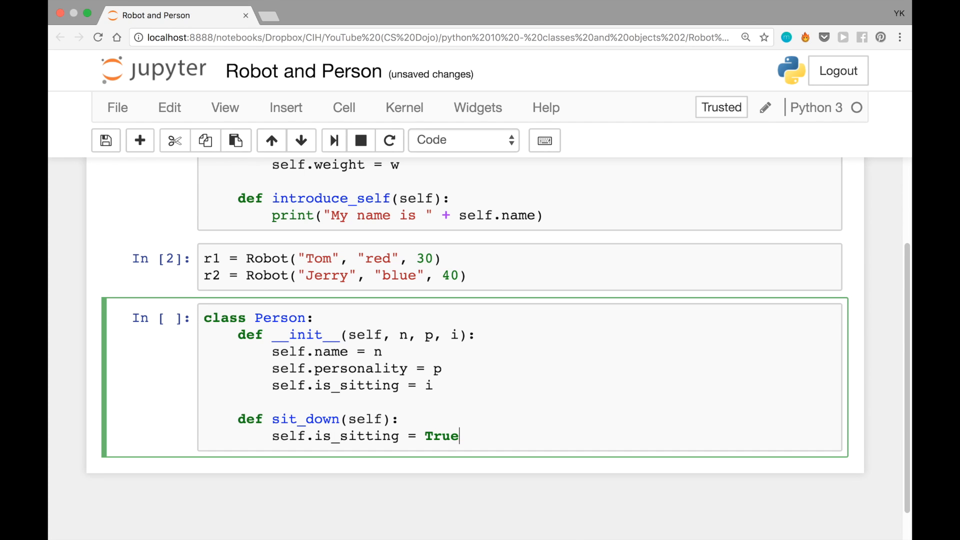
Add a stand_up(self) method that sets self.is_sitting = False.
double_click(440, 435)
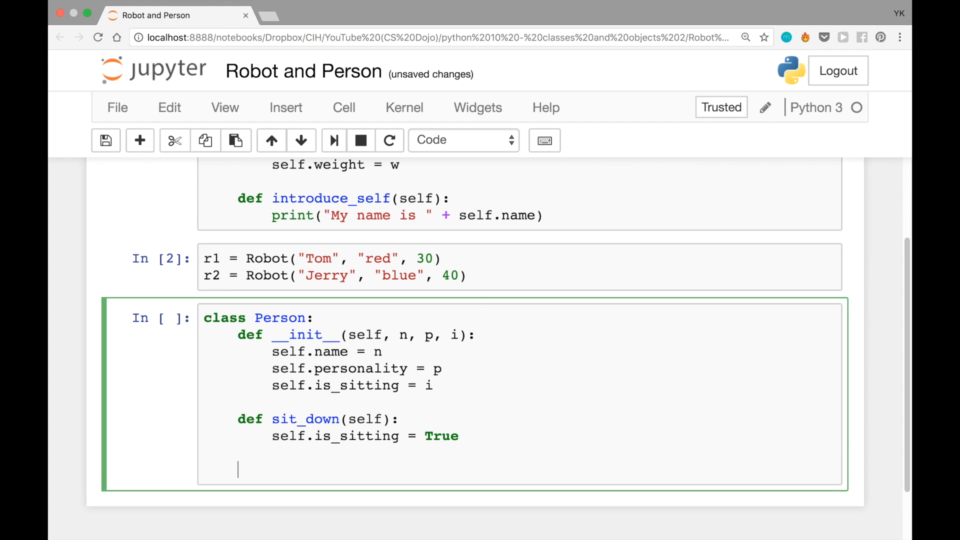
type("def")
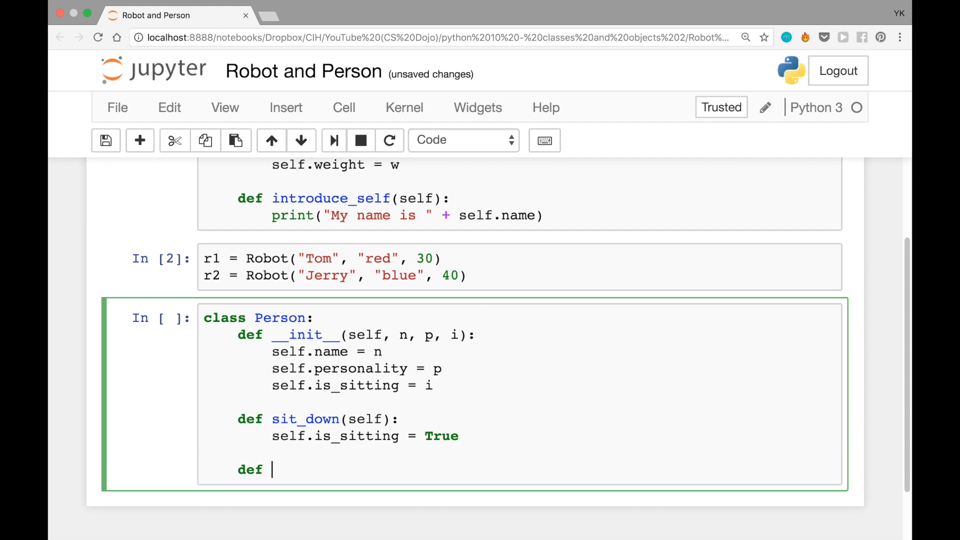
type("stand_up")
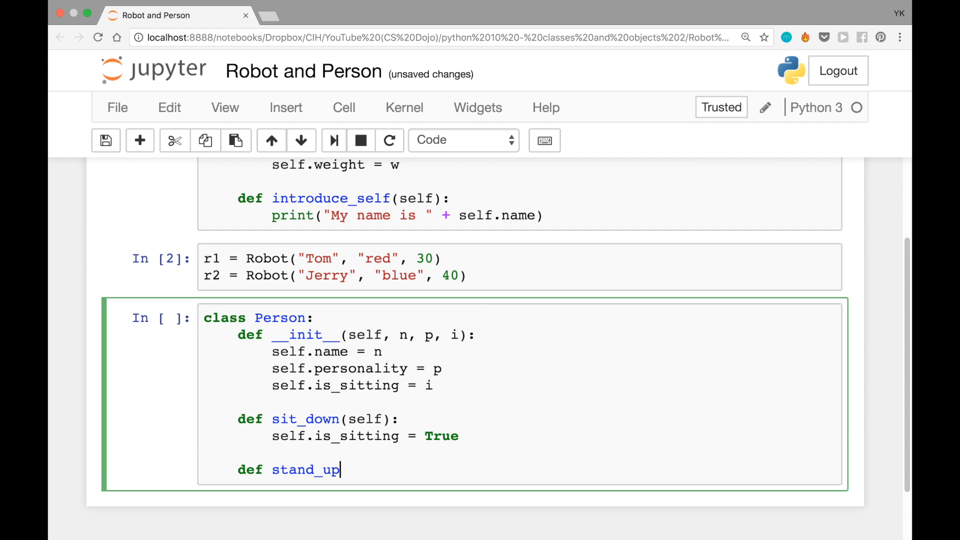
type("(self):")
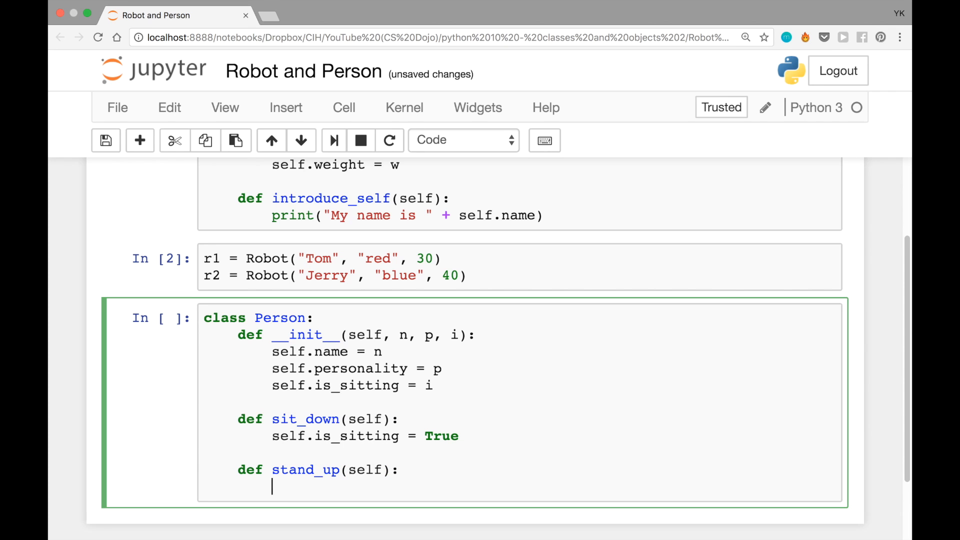
type("self.is_sitting = F")
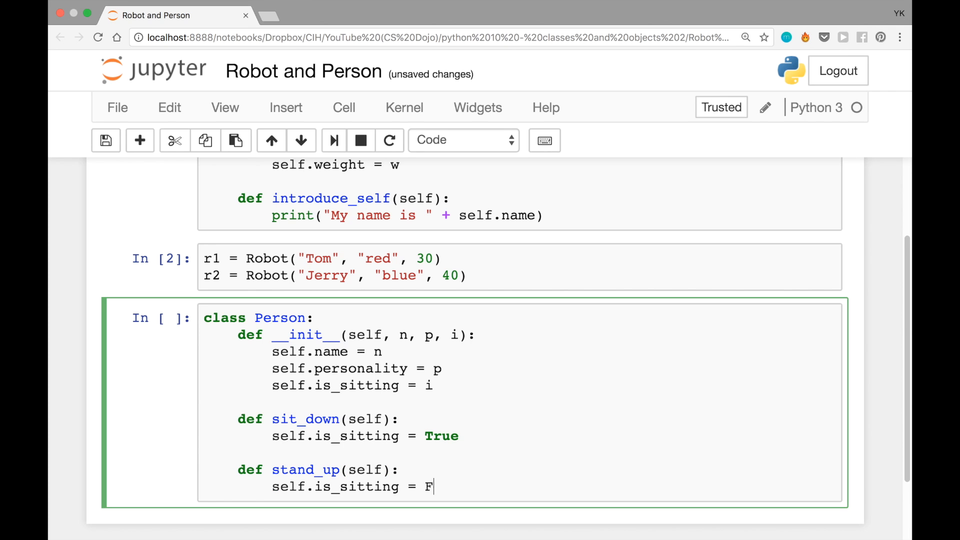
type("alse")
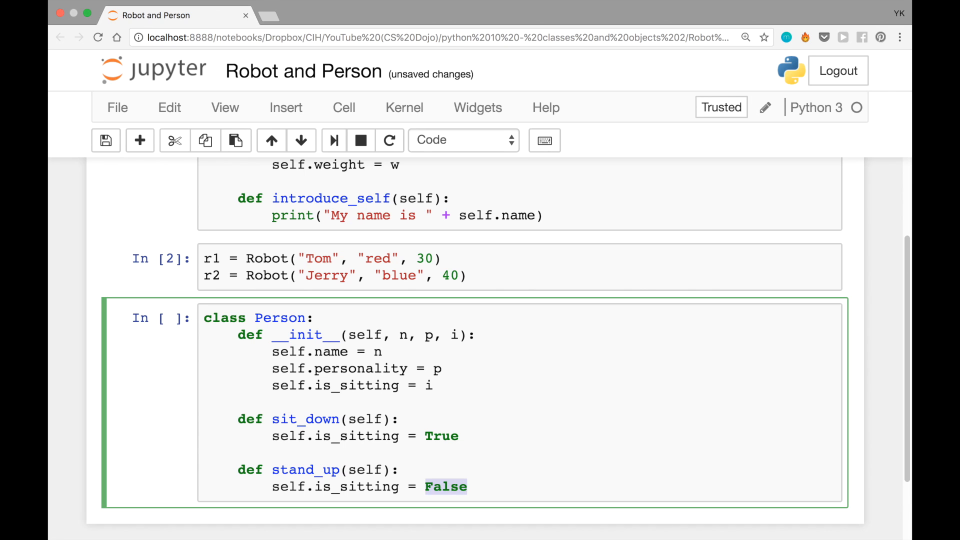
left_click(470, 485)
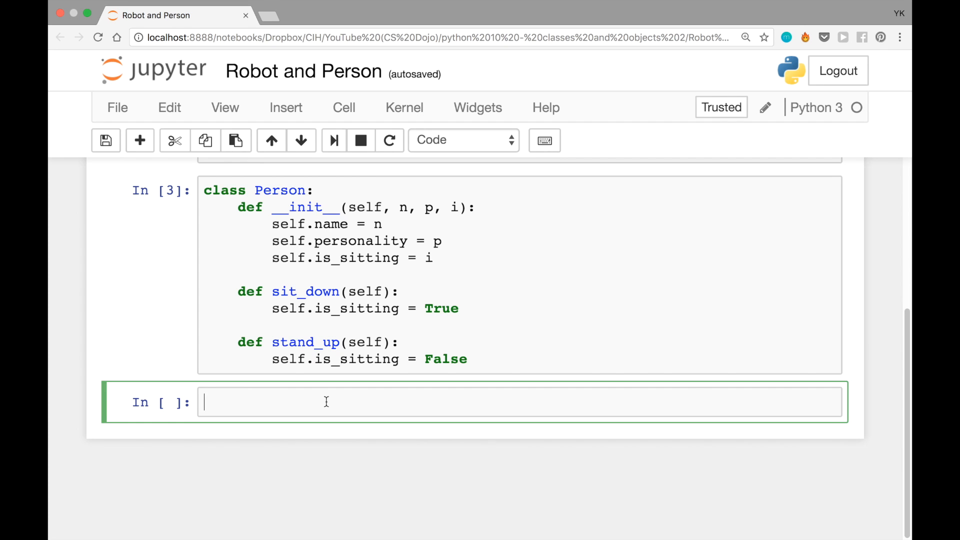
Create p1 = Person("Alice", "aggressive", False) in a new cell.
type("p1 =")
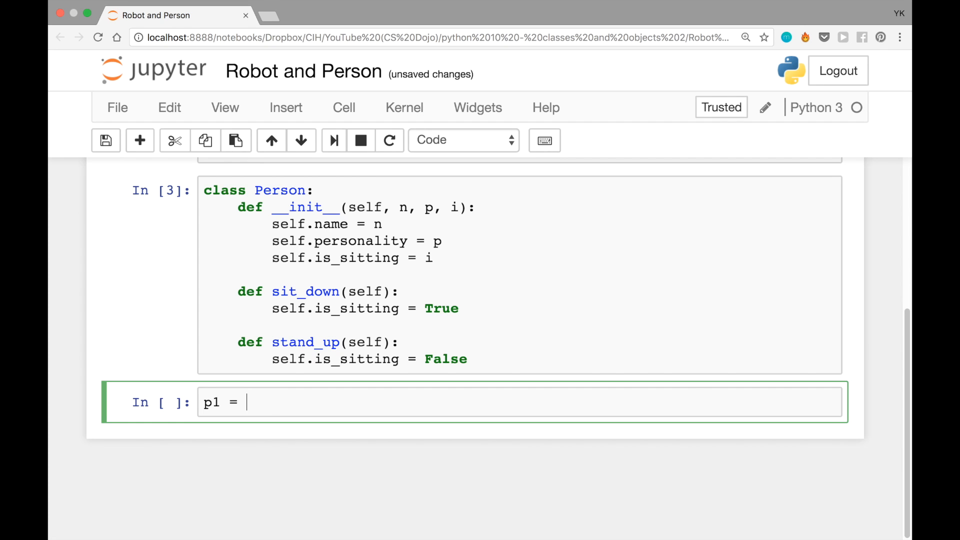
type("Person")
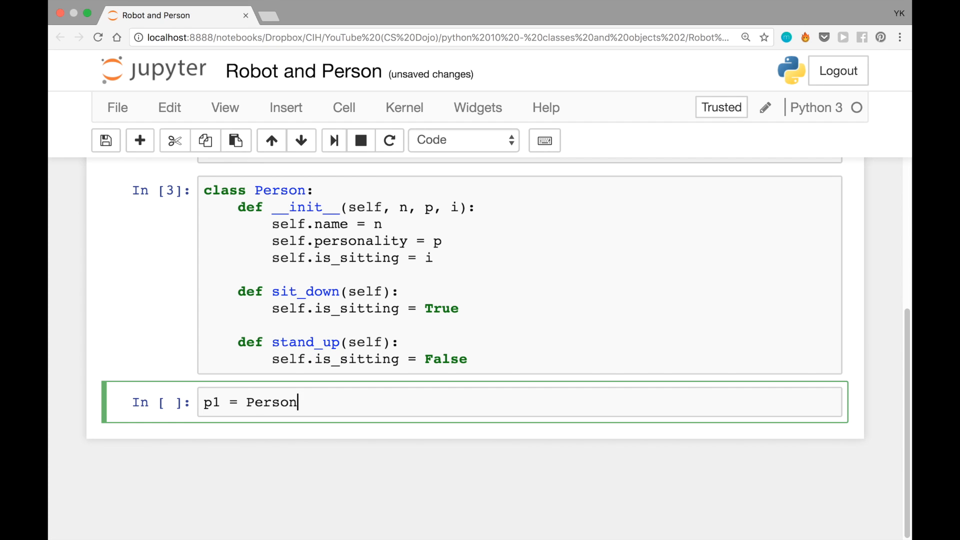
type("()")
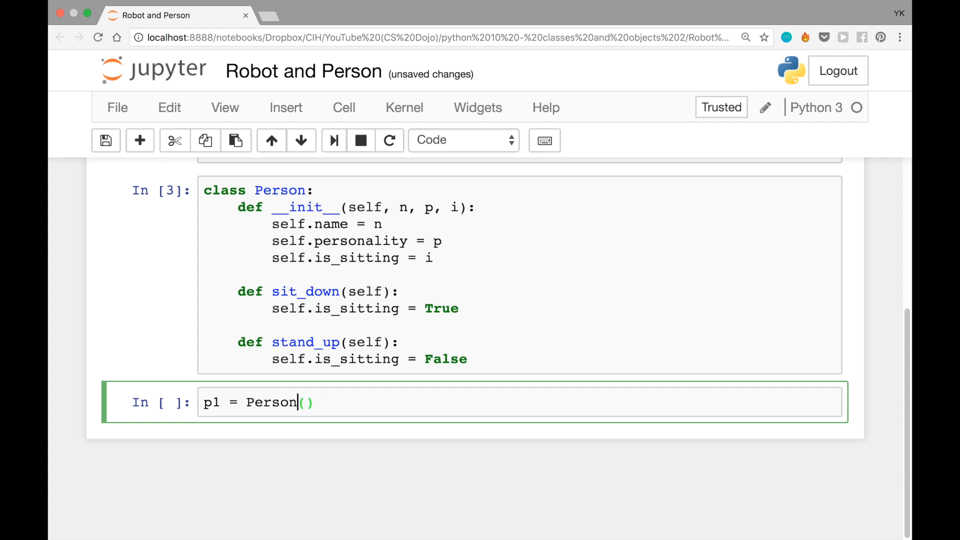
type("\"Alice\", \"agg")
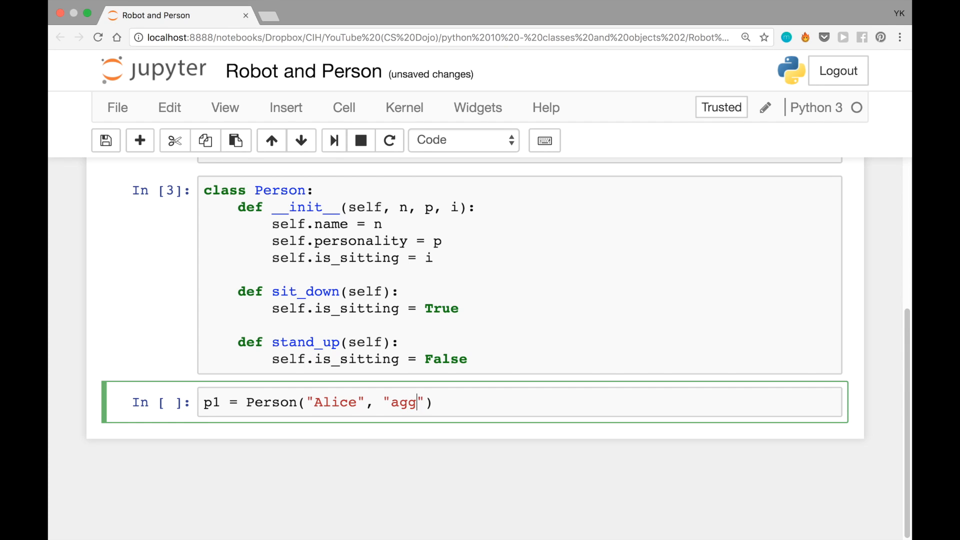
type("ressive")
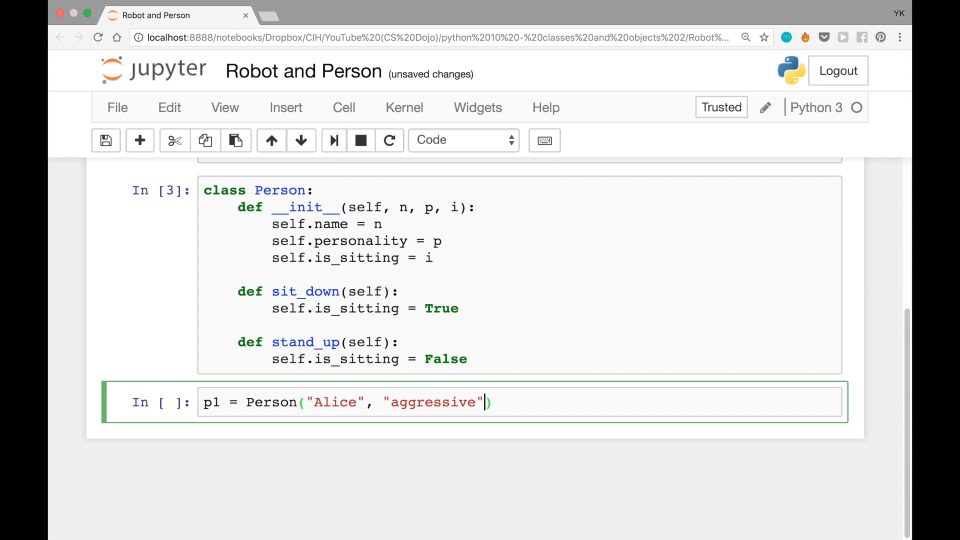
type(", False")
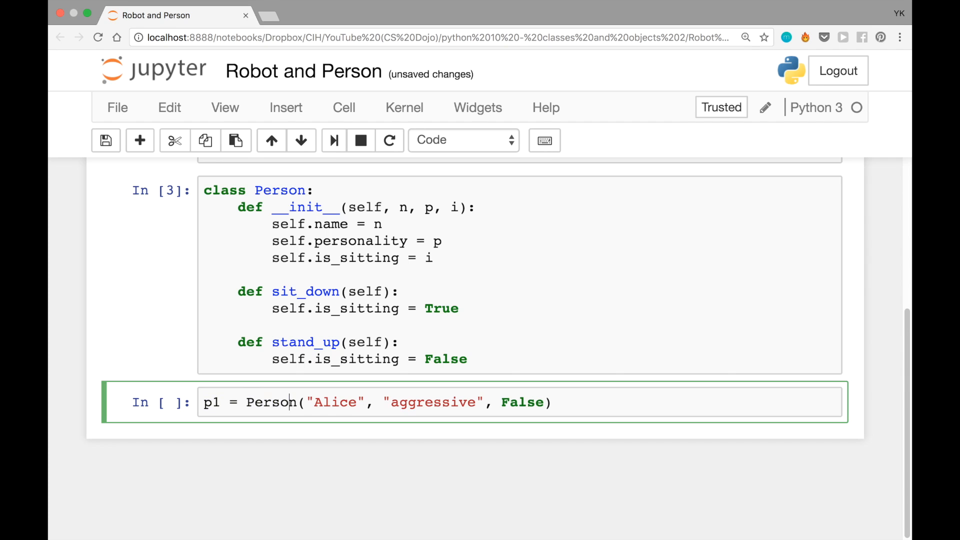
Create p2 = Person("Becky", "talkative", True) on the next line.
left_click(381, 401)
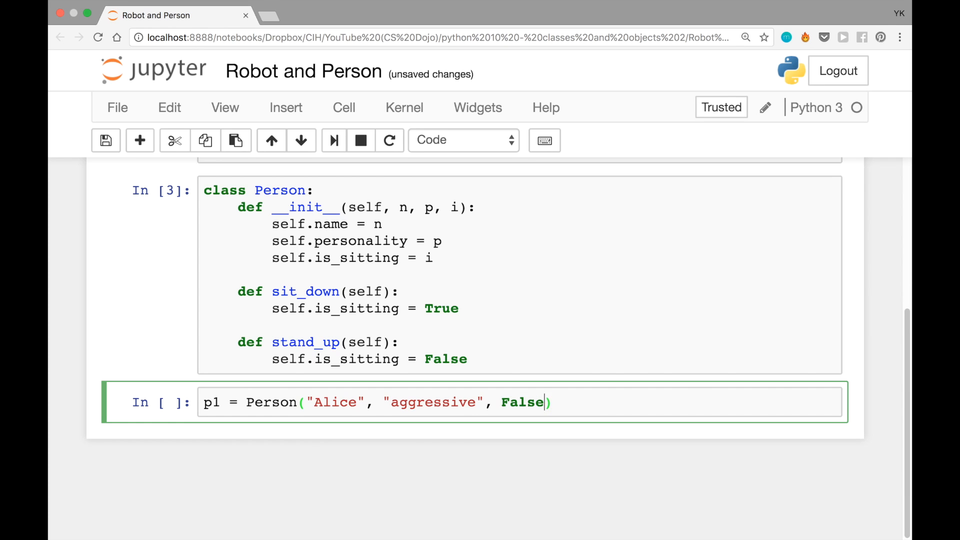
type("p2=")
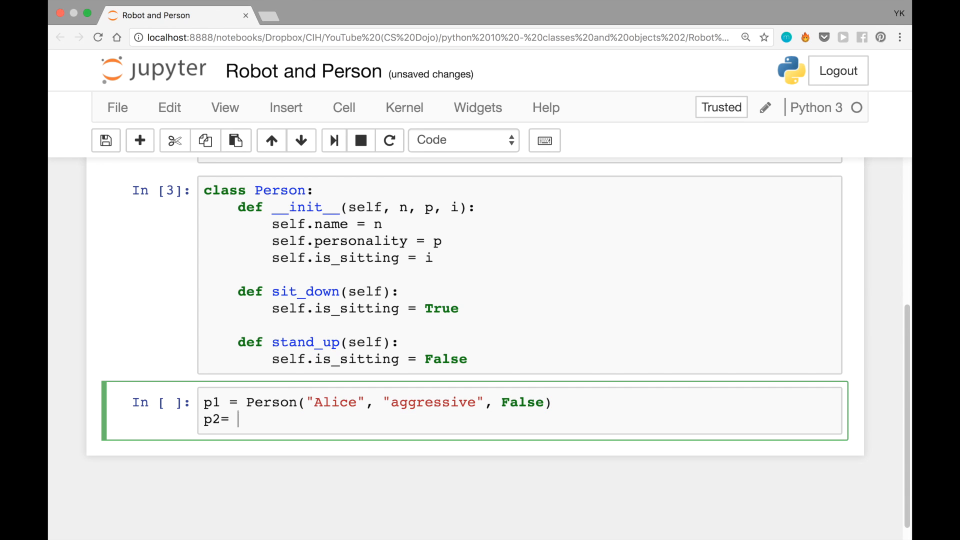
type("Person(\"Becky\", \"")
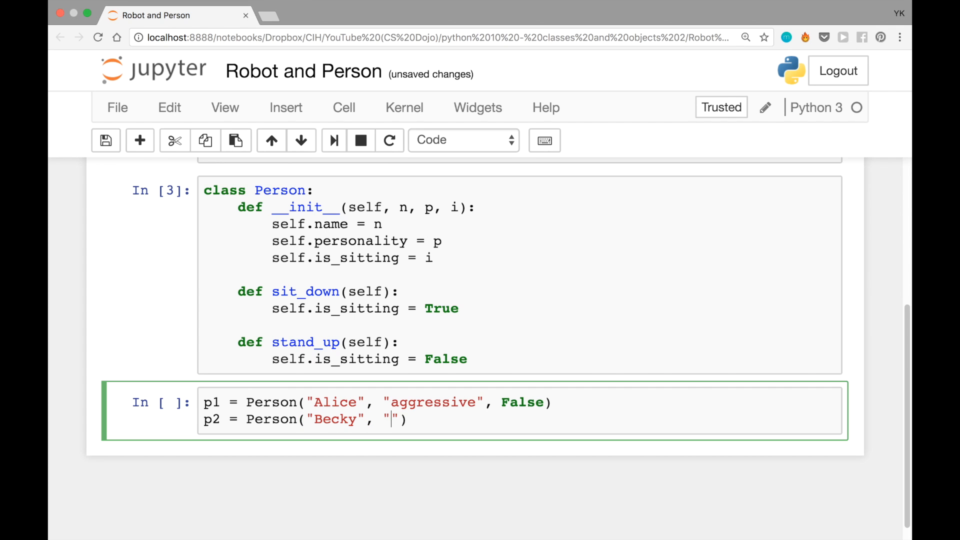
type("talka")
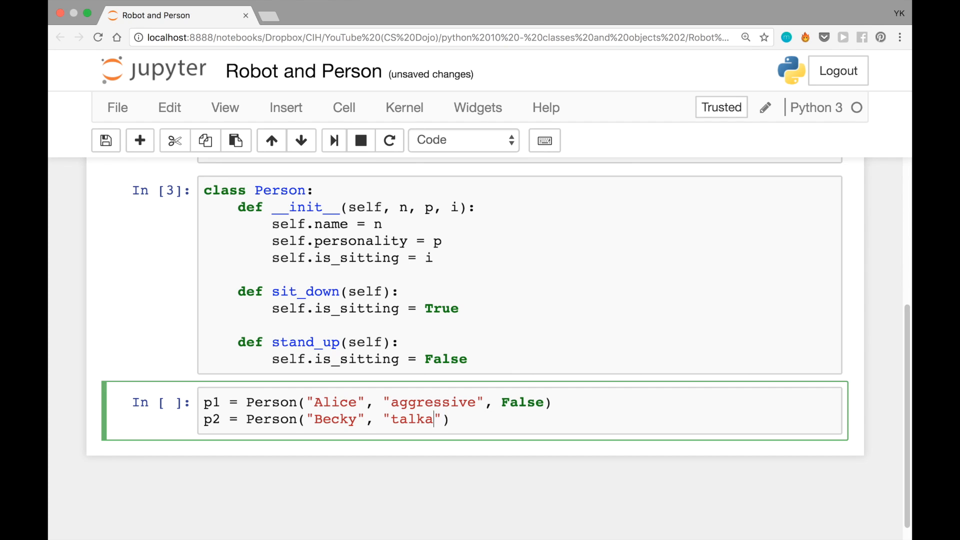
type("tive\", Tr")
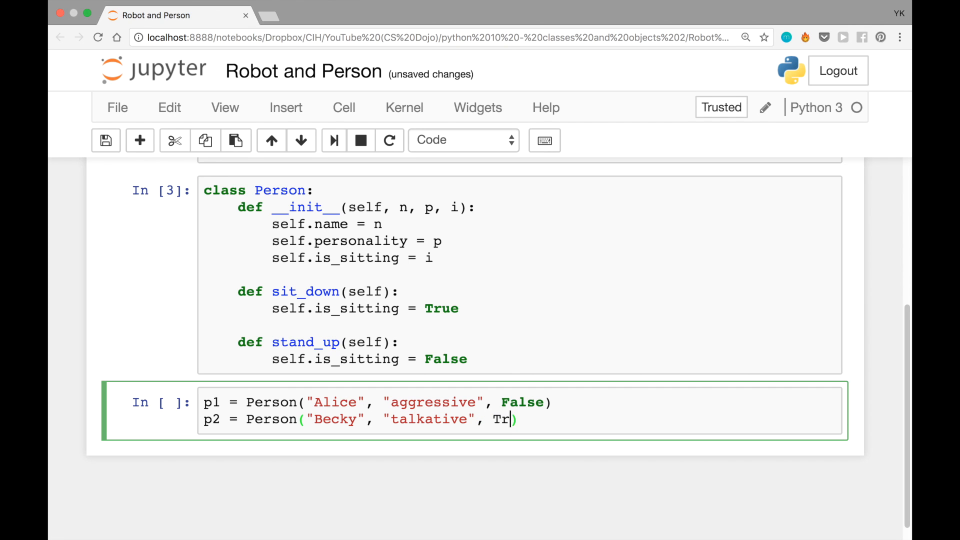
type("ue)")
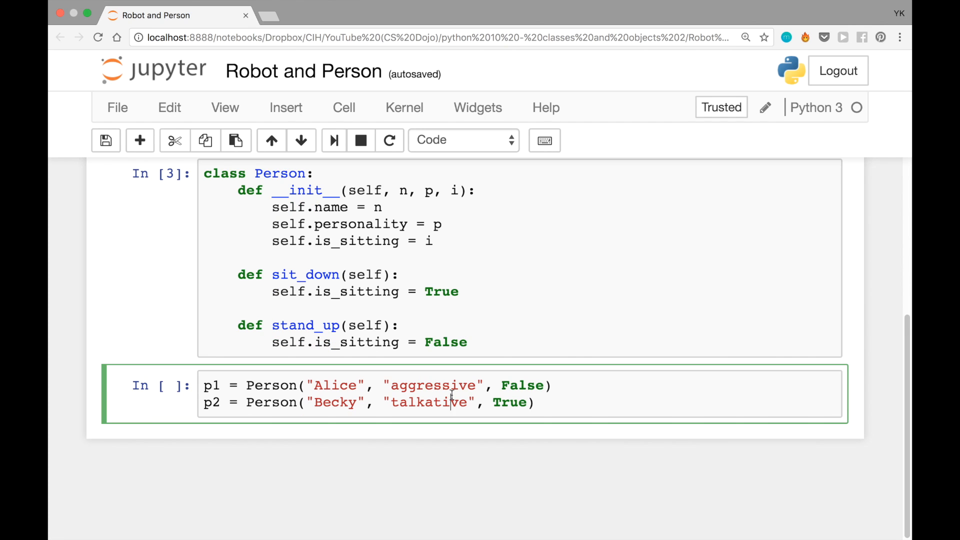
Run the Person-creation cell and begin a new cell with the comment # p1 owns r2.
key("shift+enter")
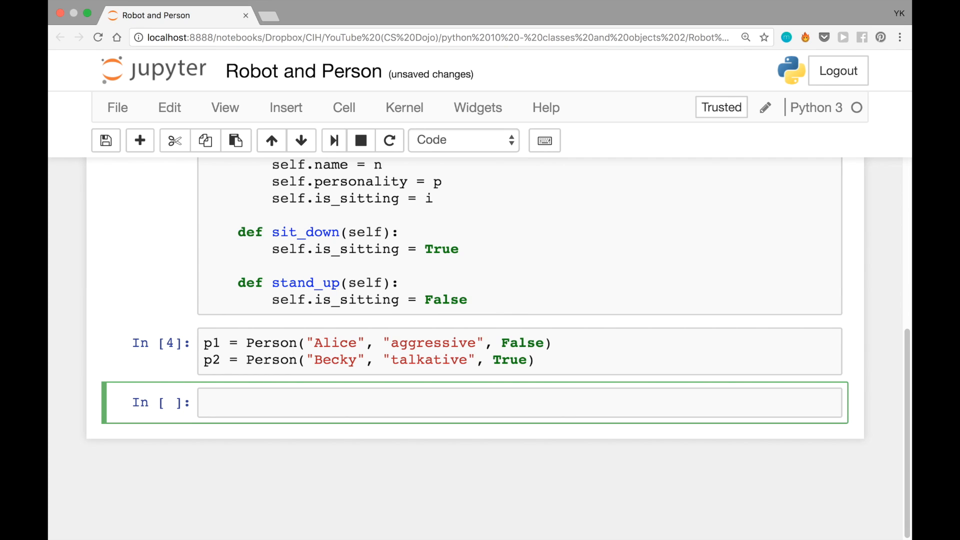
mouse_move(231, 388)
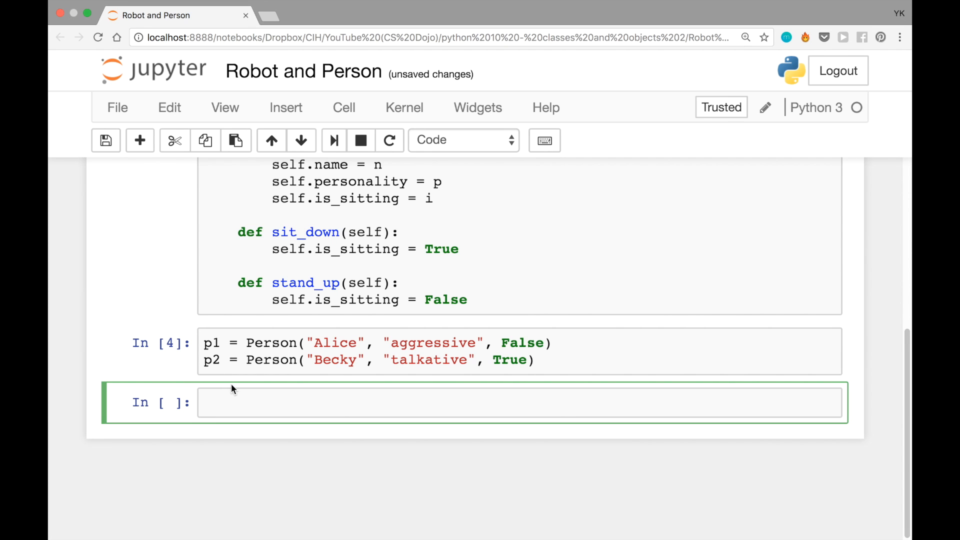
type("#")
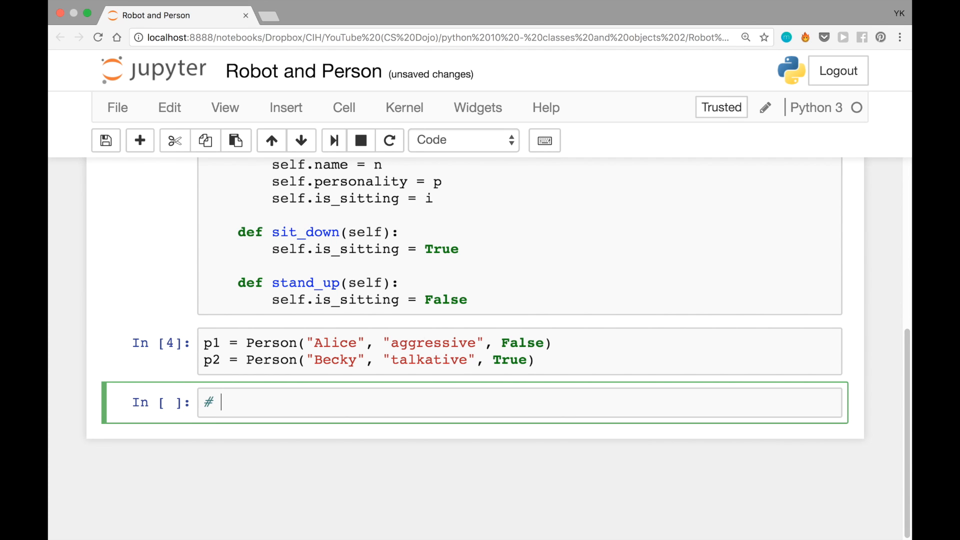
type("p1 owns")
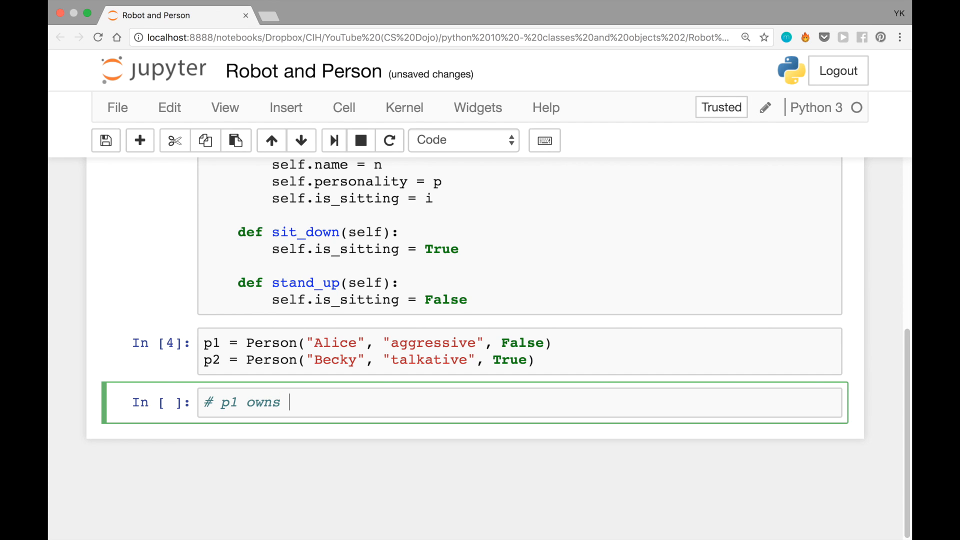
type("r2")
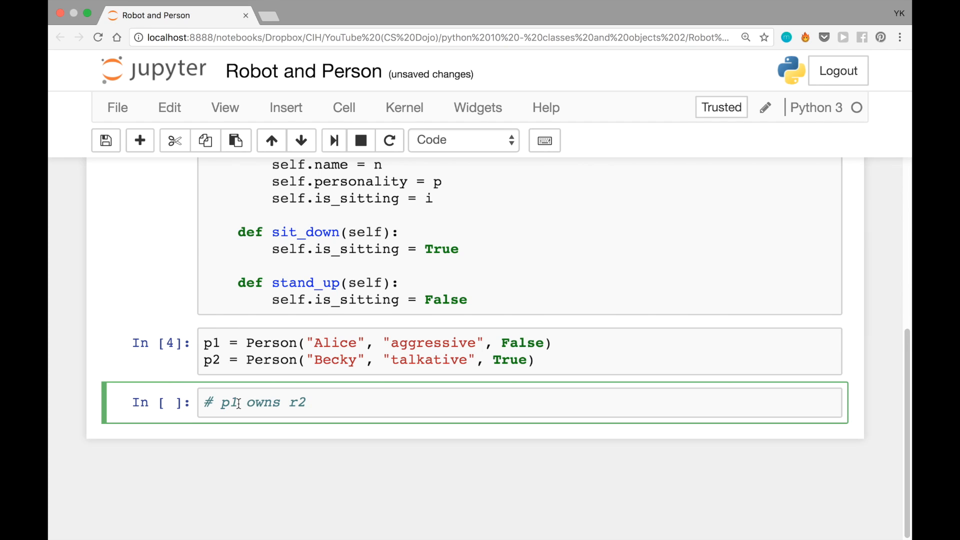
double_click(230, 402)
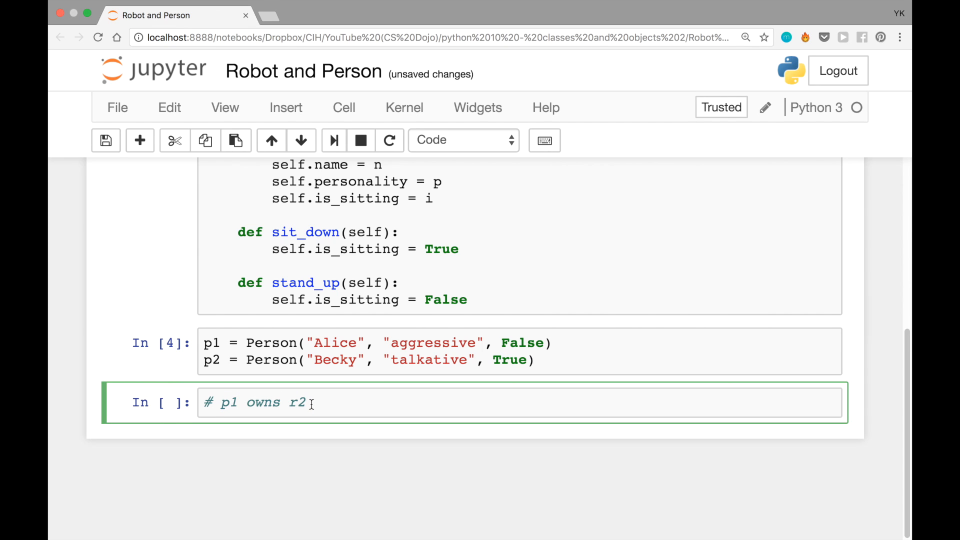
scroll("down", 3)
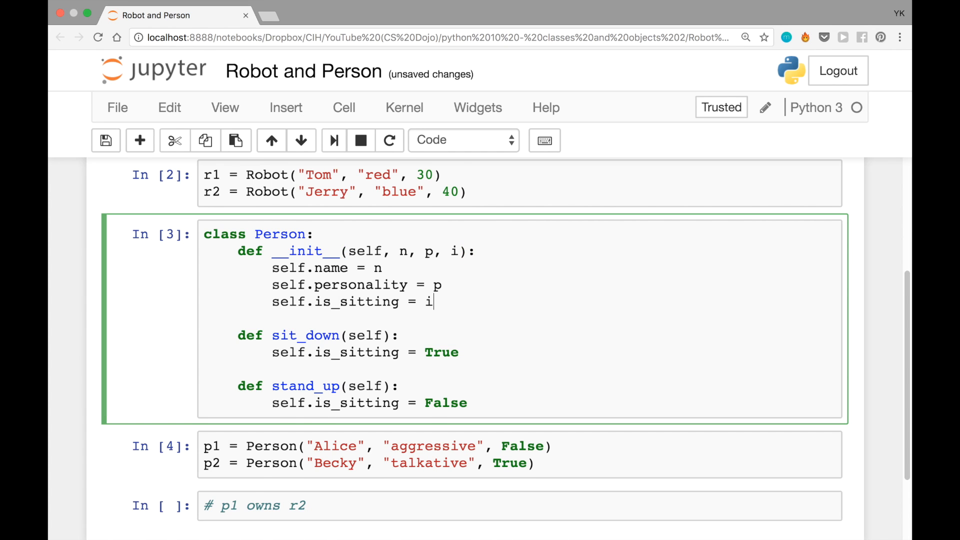
type("self.")
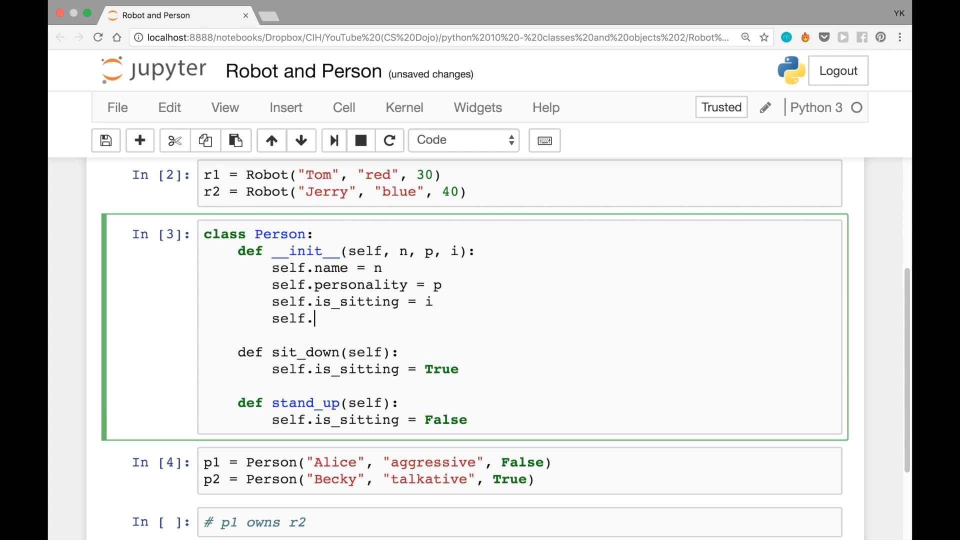
type("rob")
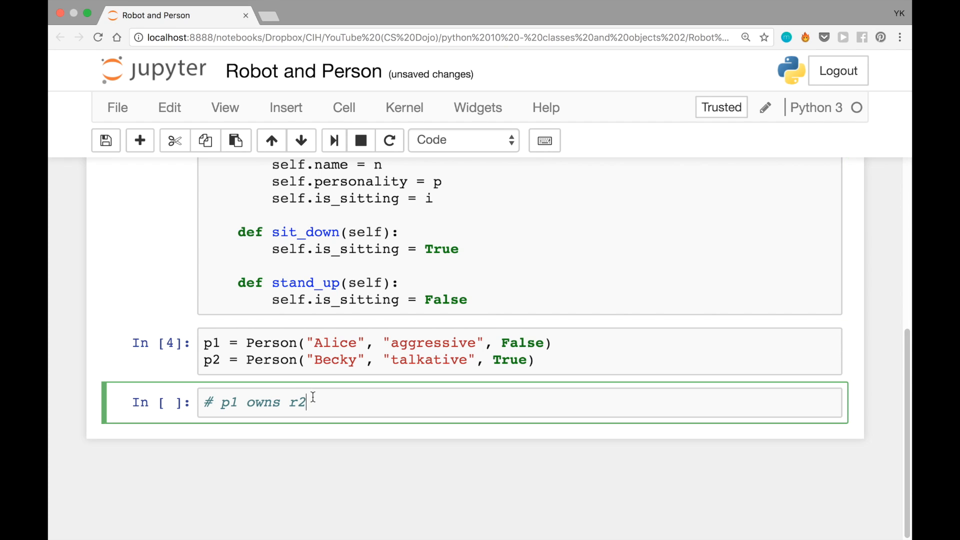
Assign p1.robot_owned = r2 and, on a copied line, p2.robot_owned = r1.
type("p1.robot_owne")
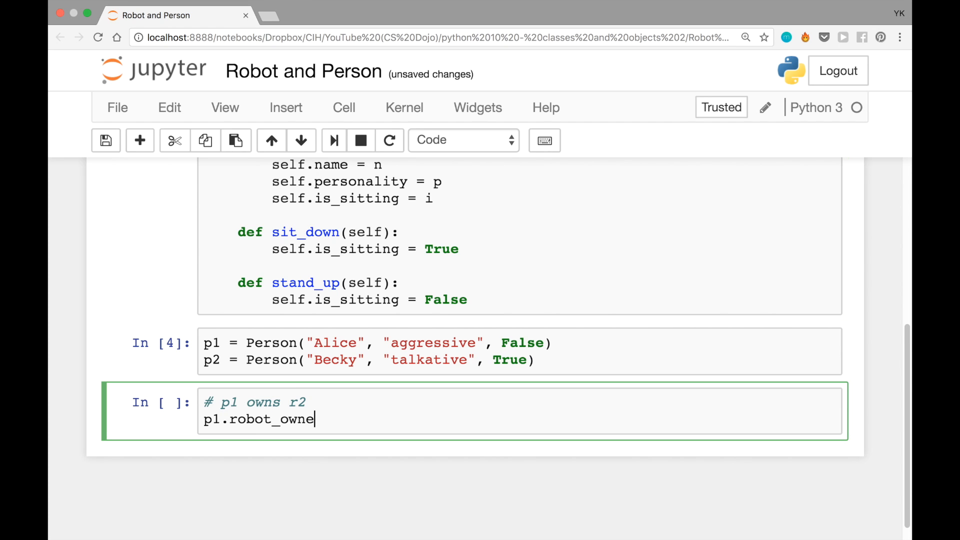
type("d = r2")
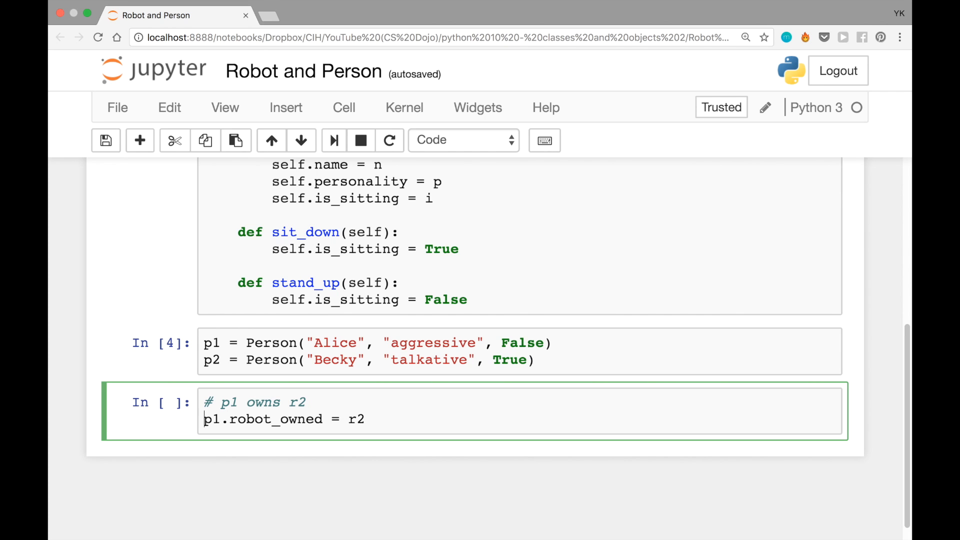
left_click(222, 419)
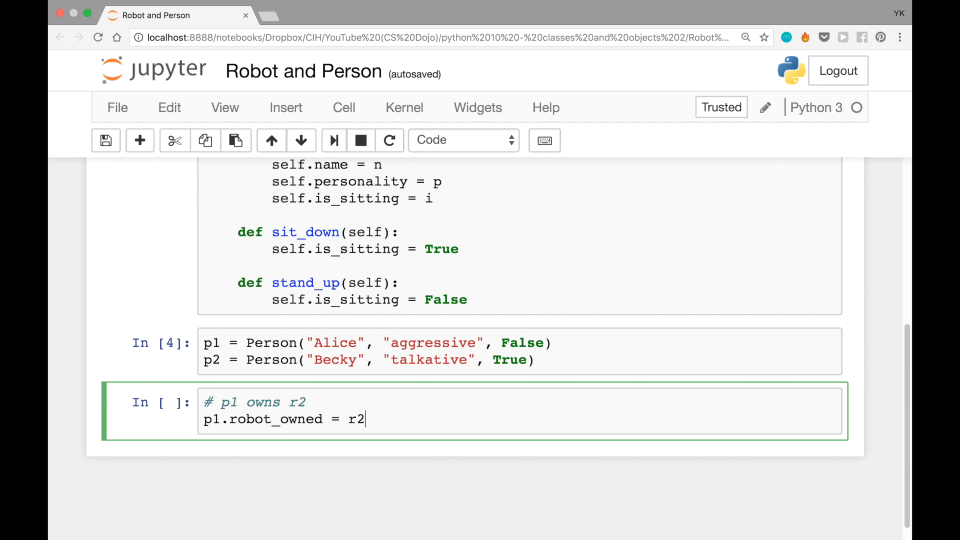
double_click(356, 418)
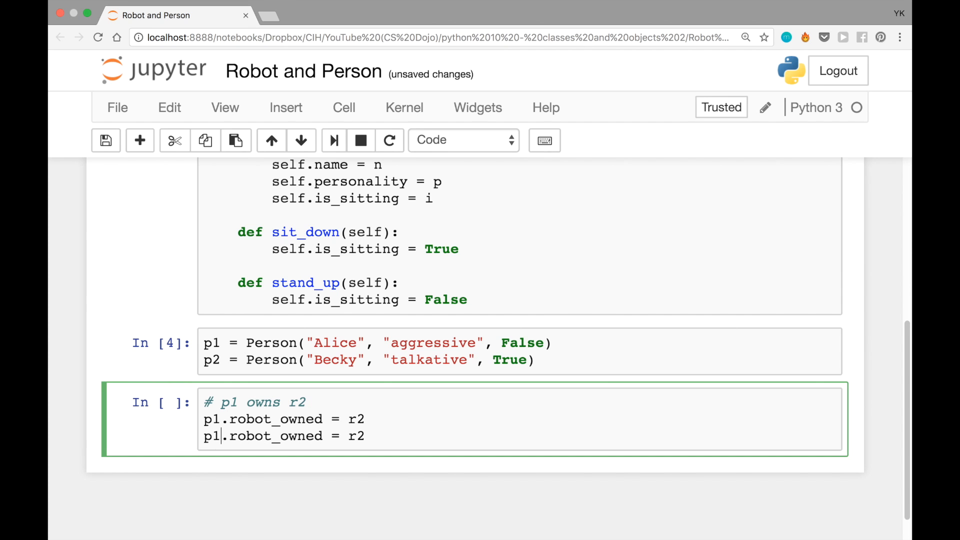
type("2")
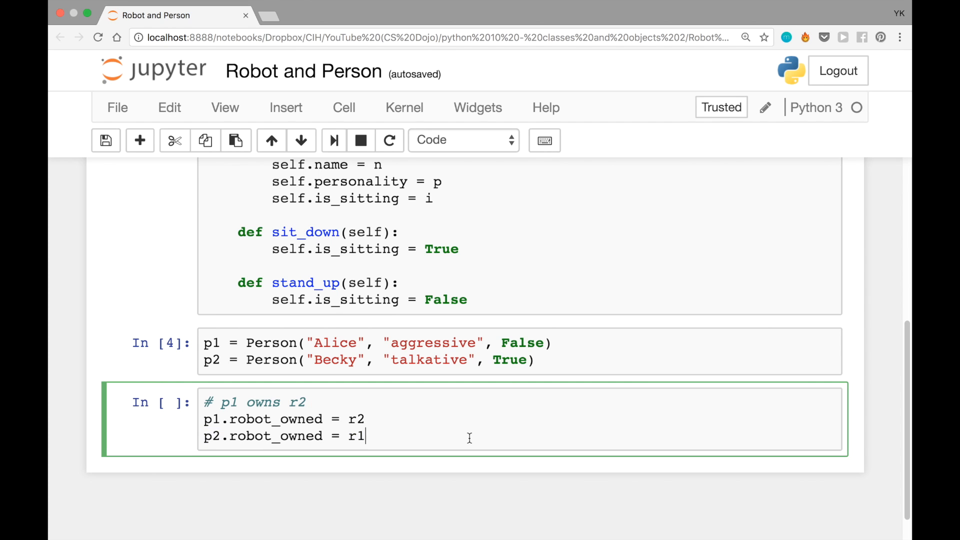
Run the ownership cell and start the next cell with p1.robot_owned.
key("shift+enter")
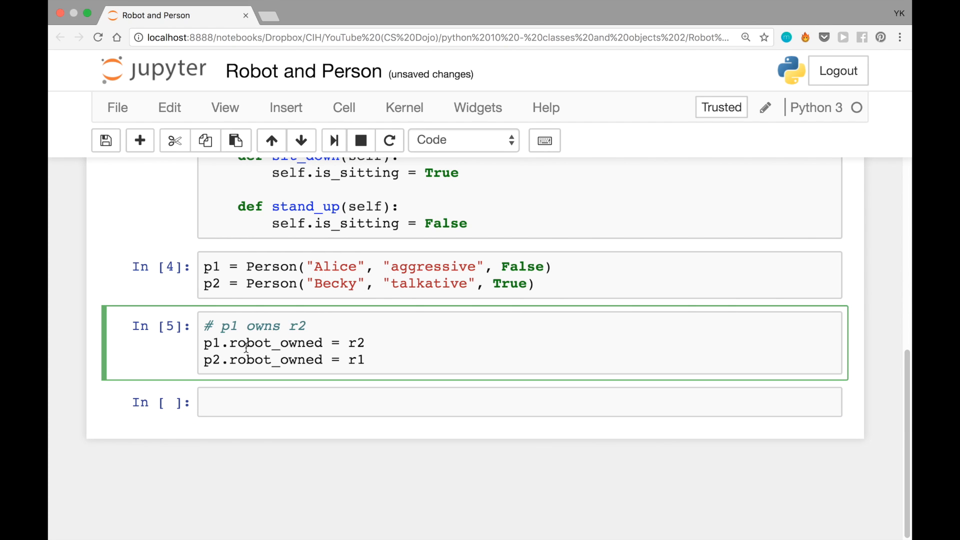
double_click(212, 342)
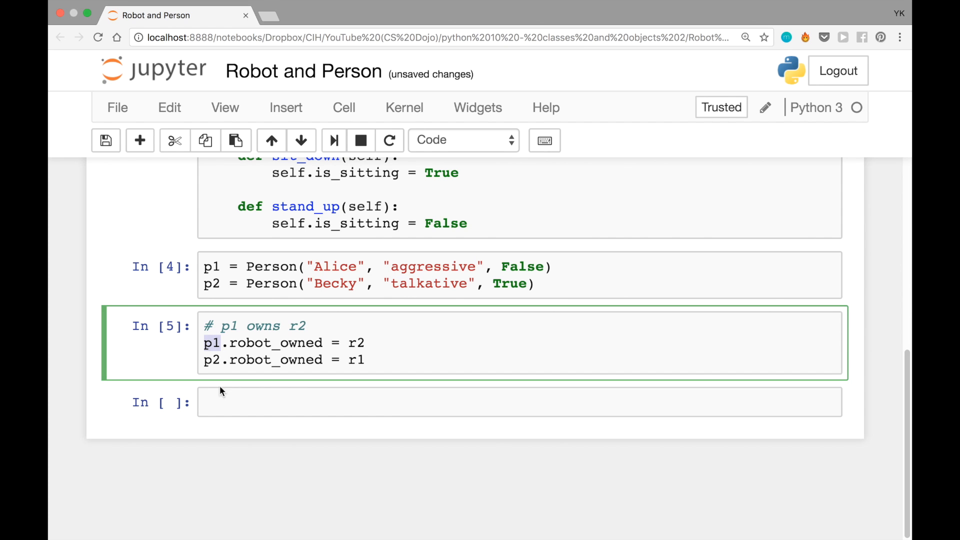
left_click(219, 401)
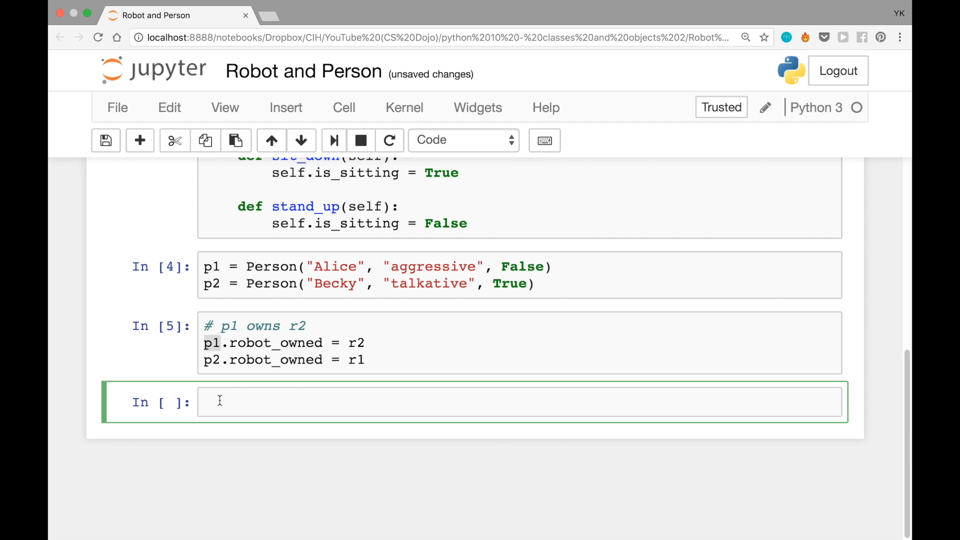
type("p1.")
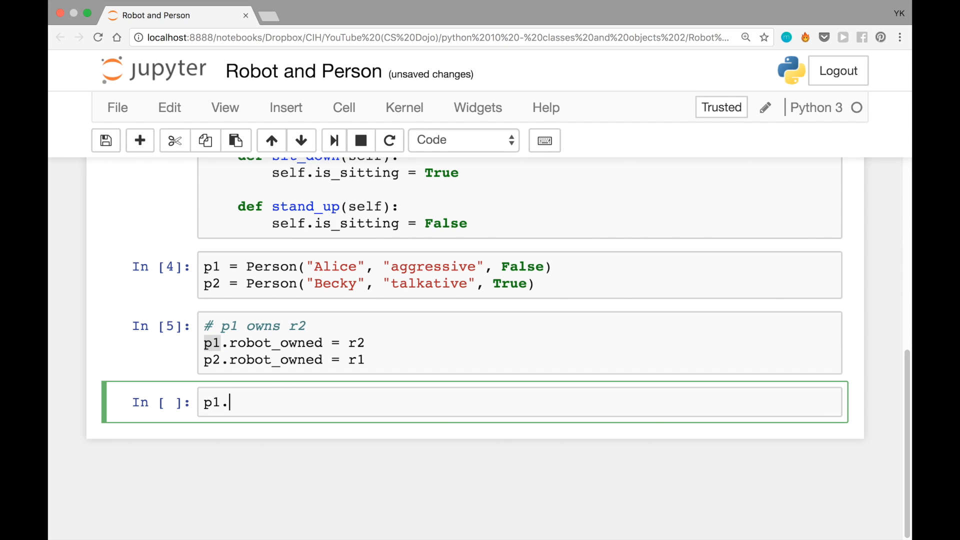
type("robot_owned")
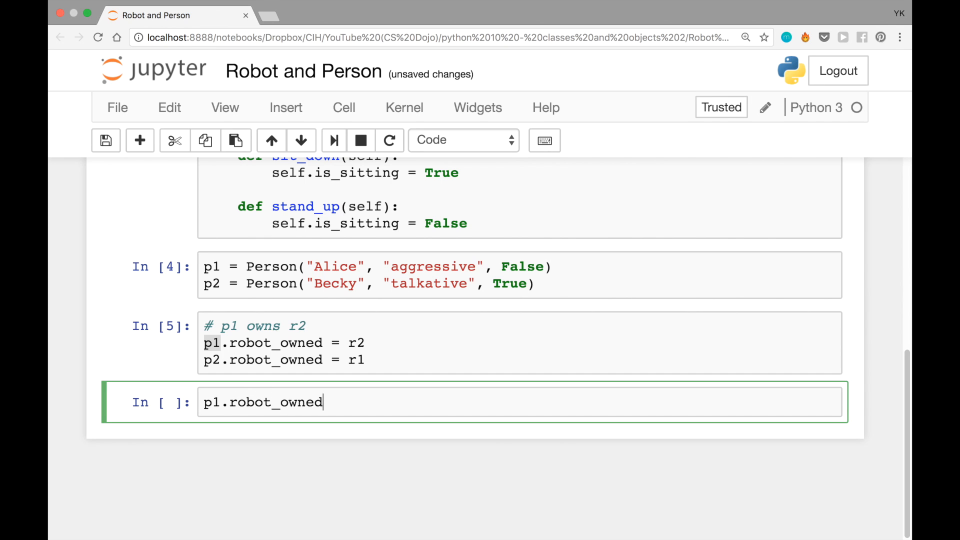
Complete the call p1.robot_owned.introduce_self() and run it to print the robot's name.
type(".")
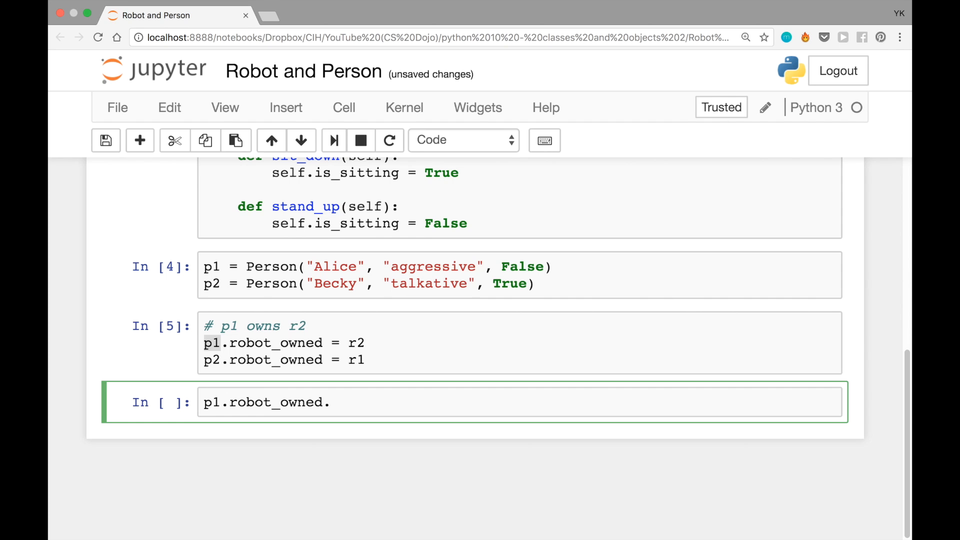
type("introduce")
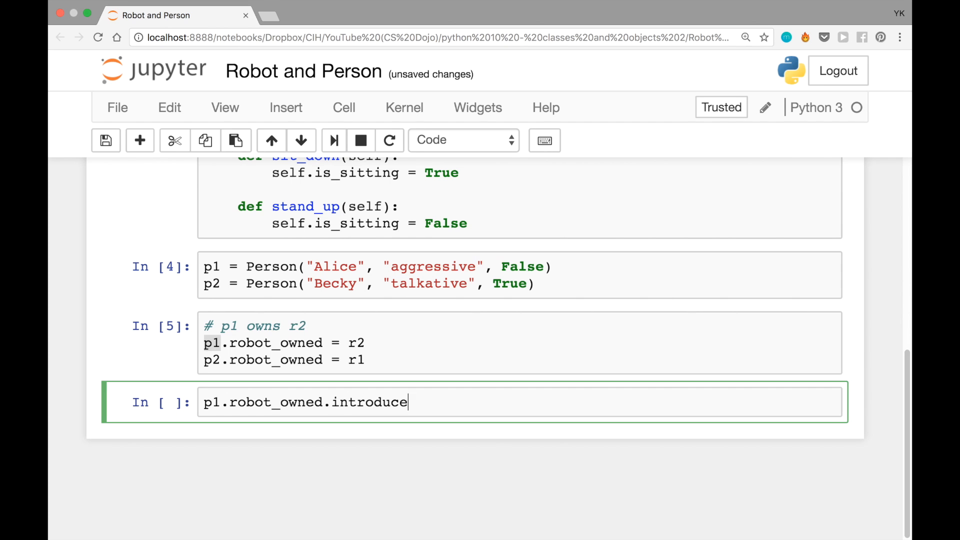
type("_self()")
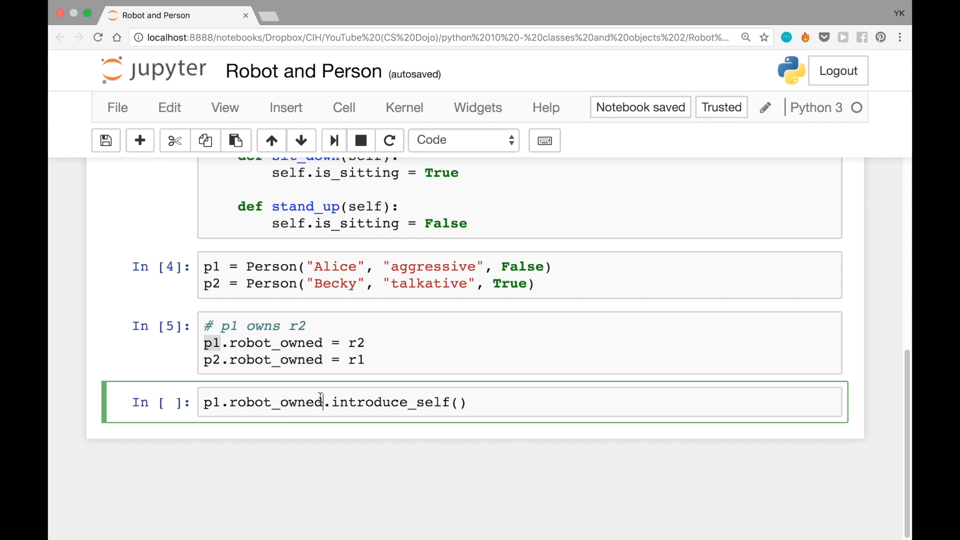
double_click(373, 402)
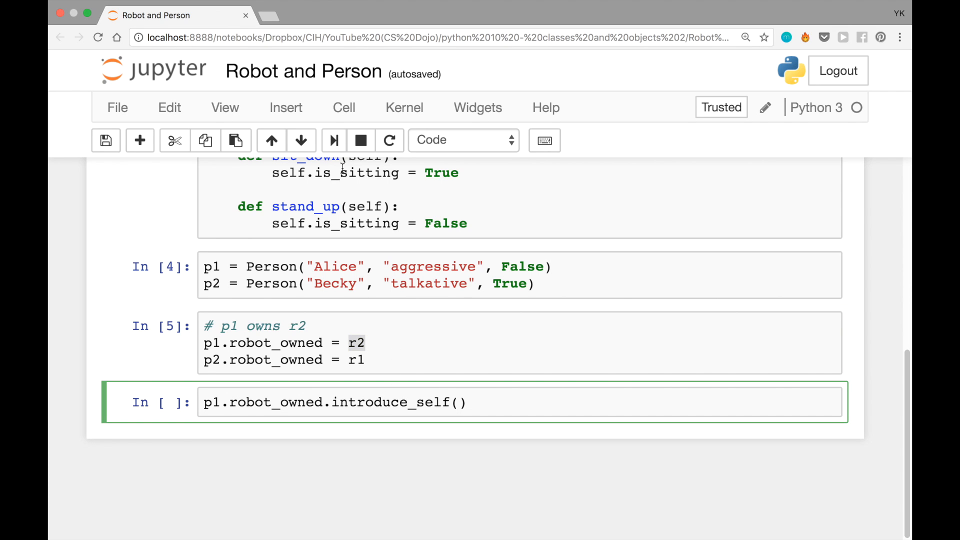
key("shift+Return")
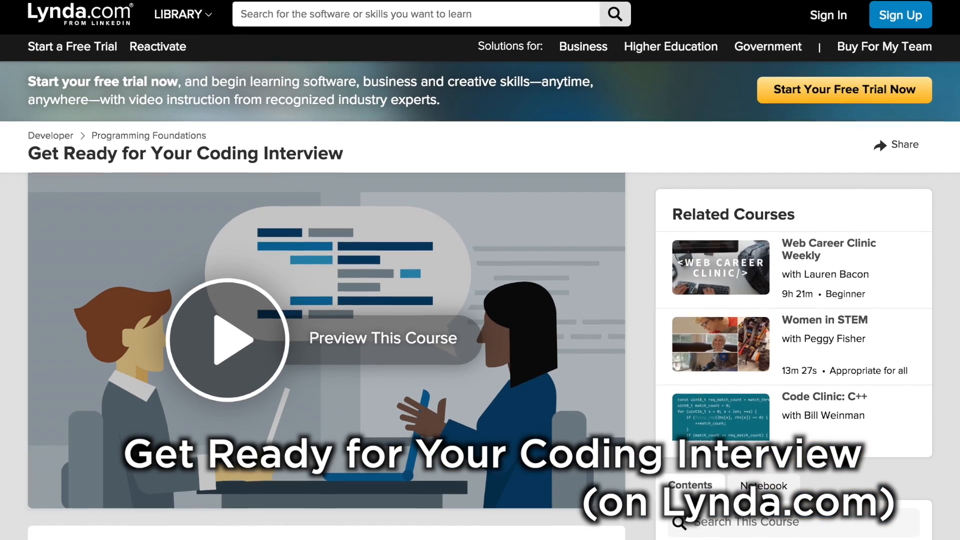
Scroll down the Lynda.com course page and then the Pluralsight Data Visualization with Python page.
scroll("down", 3)
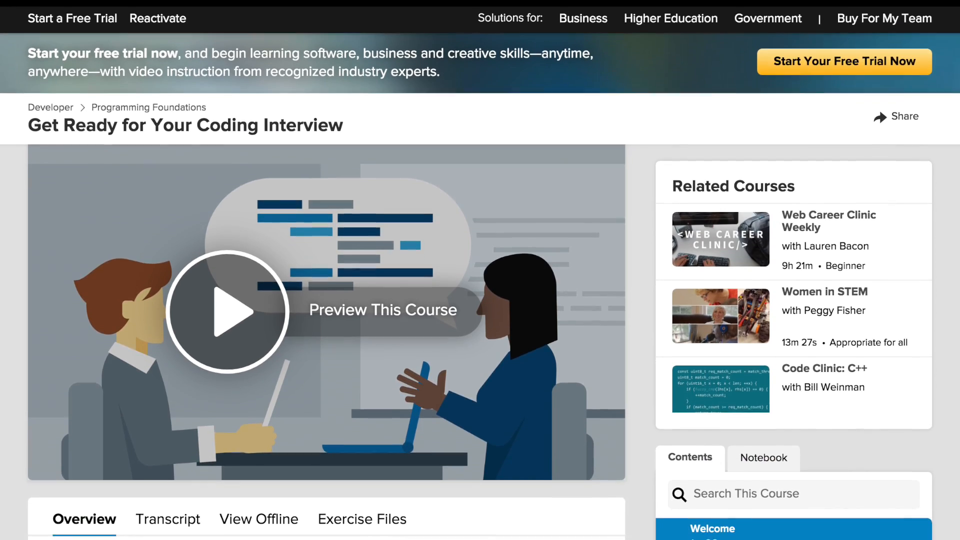
scroll("down", 3)
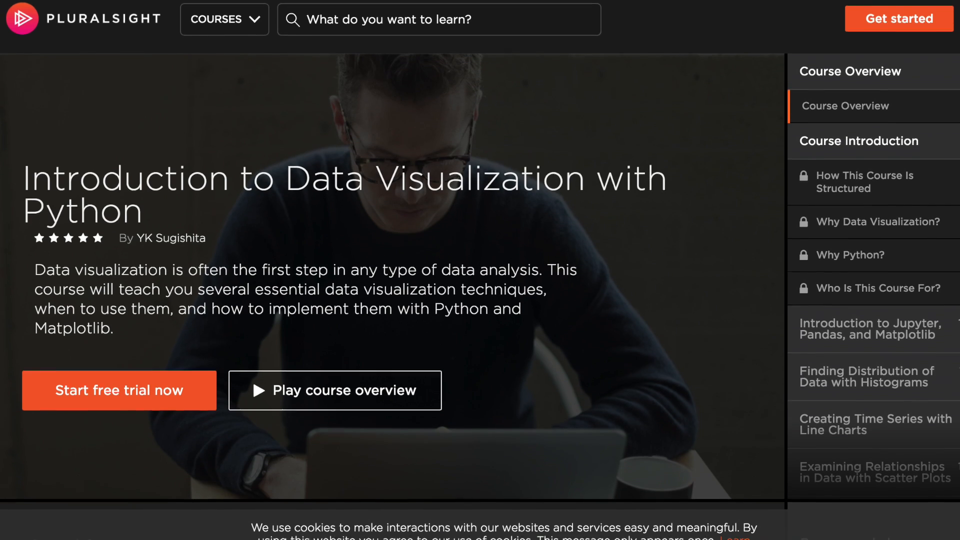
scroll("down", 3)
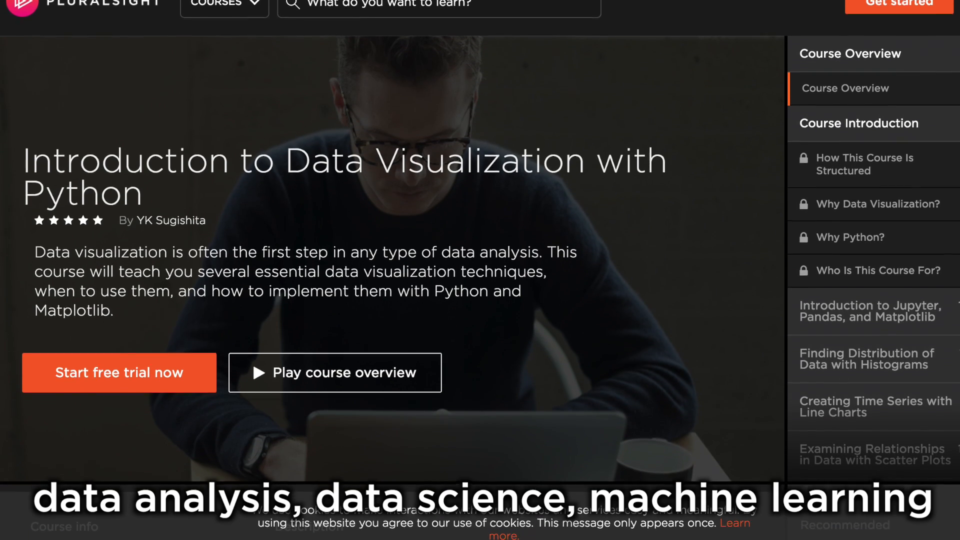
scroll("down", 3)
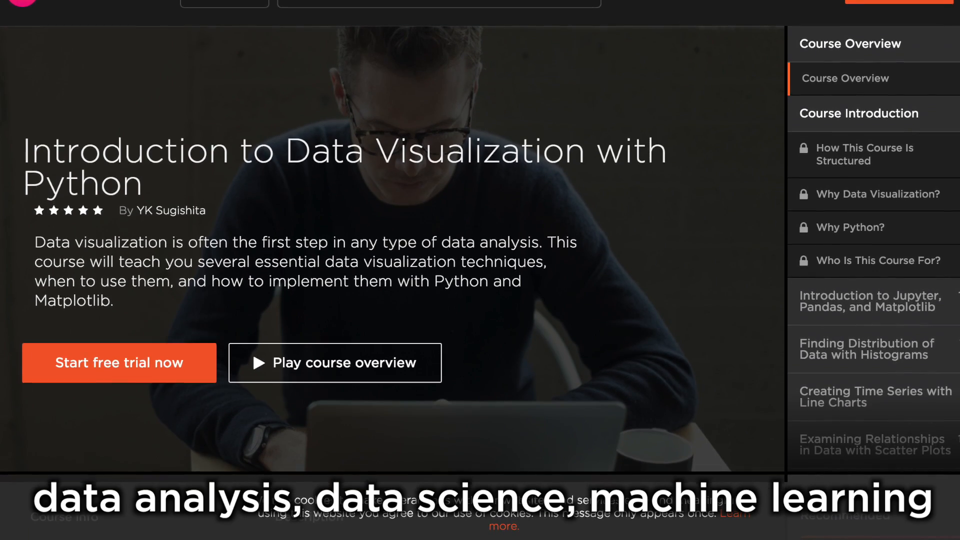